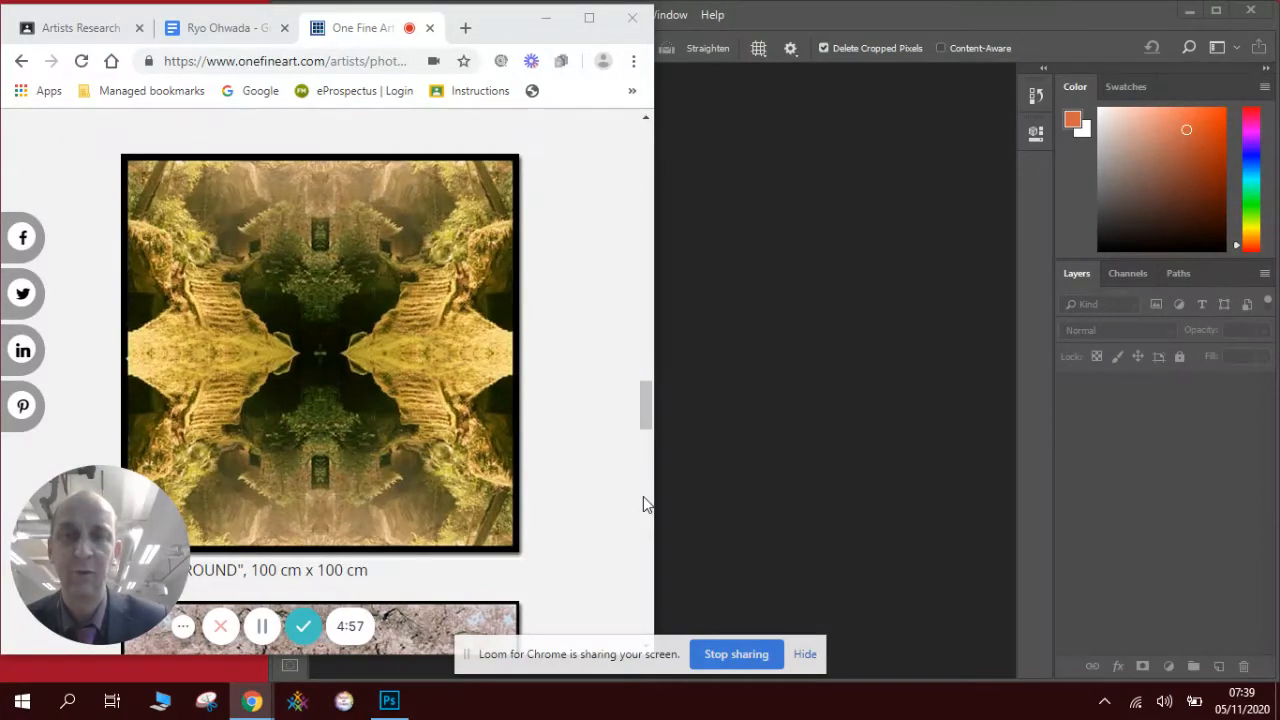
Step: Scroll the One Fine Art gallery page down to the pink blossom kaleidoscope artwork
{"action": "scroll", "scroll_direction": "down", "scroll_amount": 3}
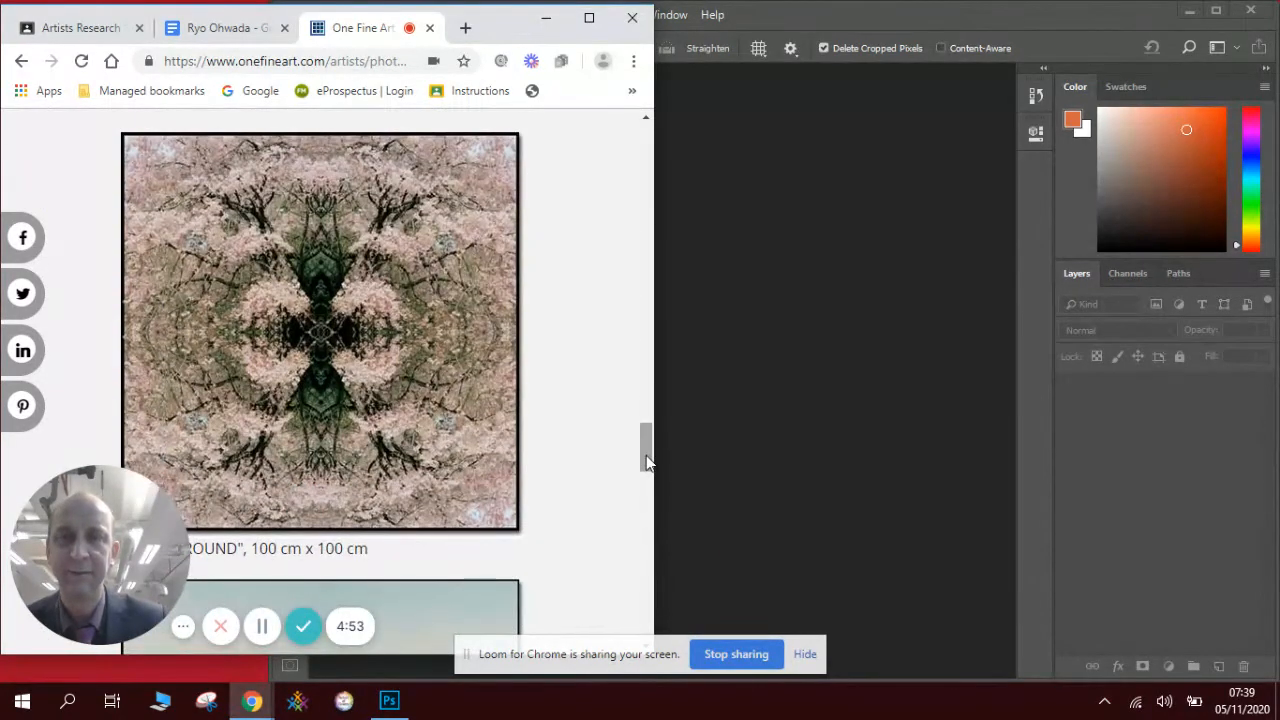
{"action": "mouse_move", "coordinate": [420, 308]}
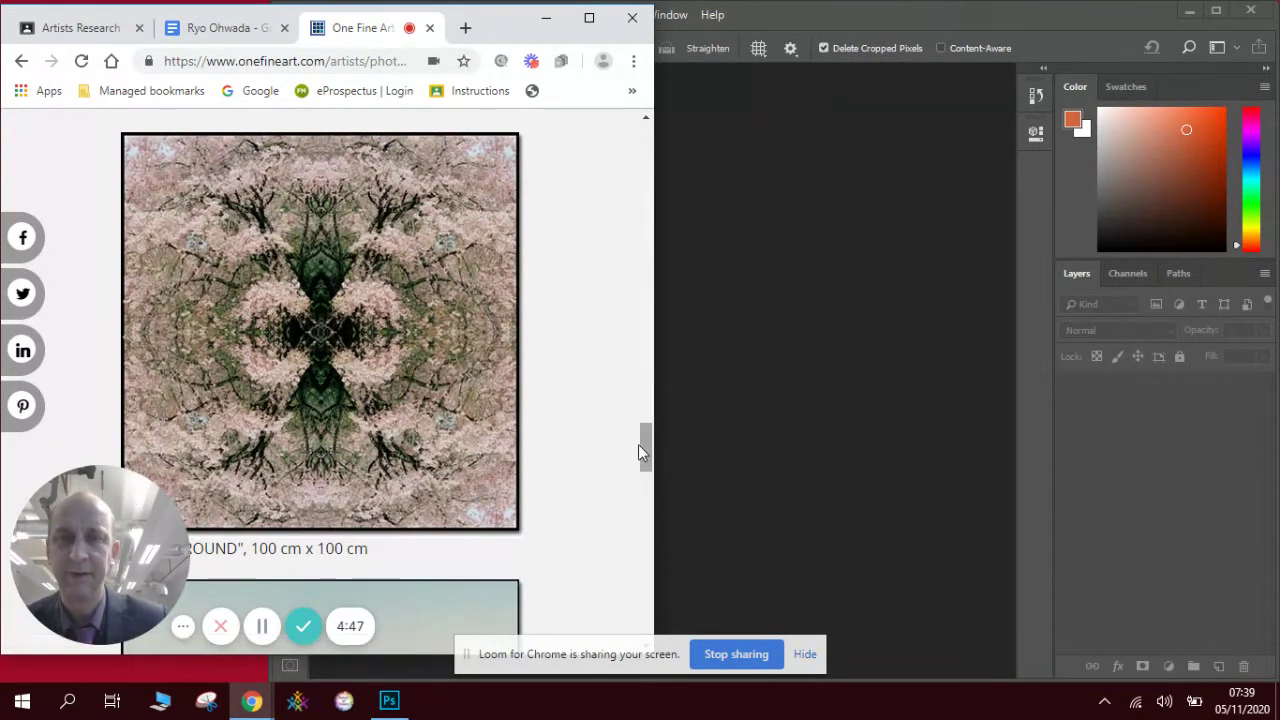
Step: Bring Photoshop forward and browse the Pictures folder in the Open dialog down to IMG_5170
{"action": "left_click", "coordinate": [388, 700]}
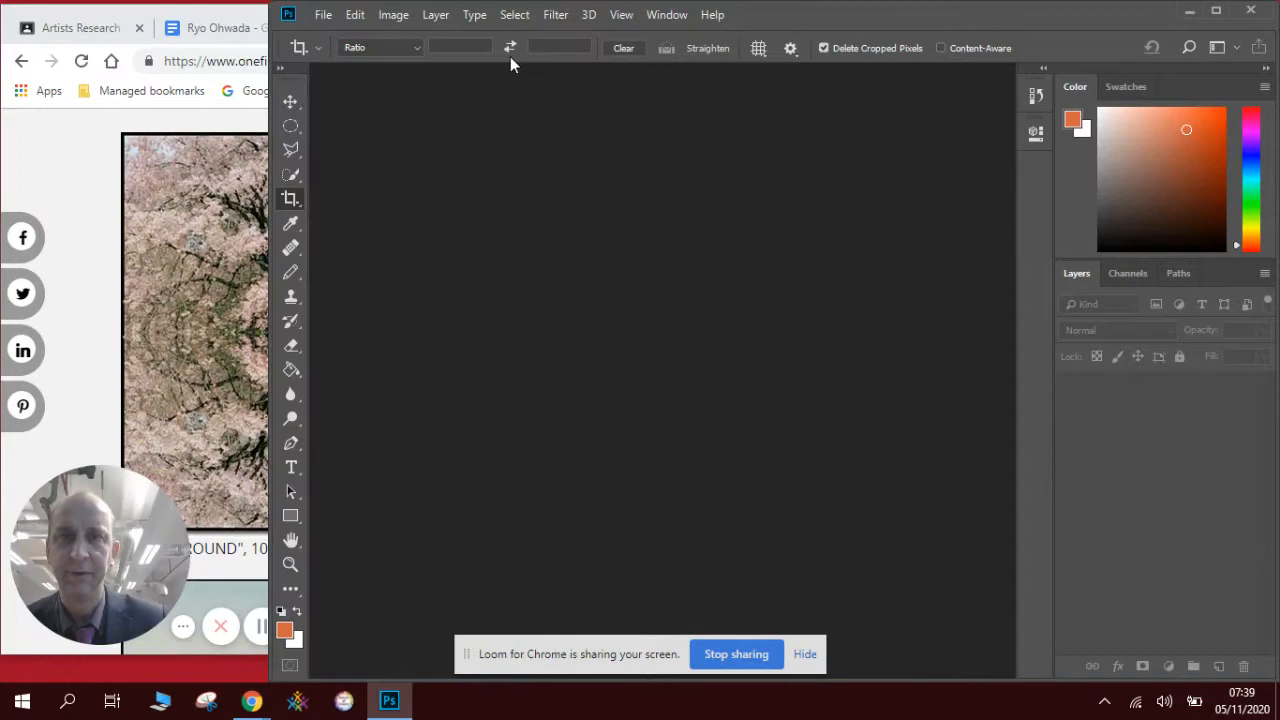
{"action": "left_click", "coordinate": [324, 14]}
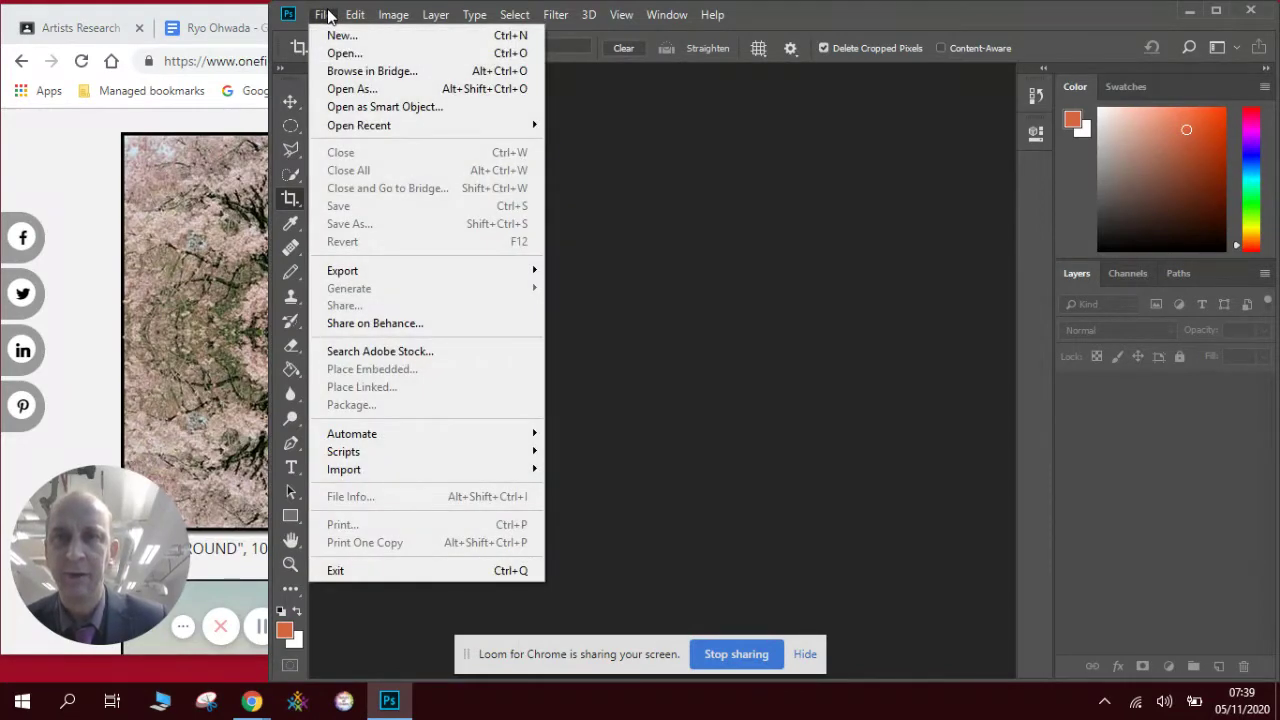
{"action": "mouse_move", "coordinate": [372, 70]}
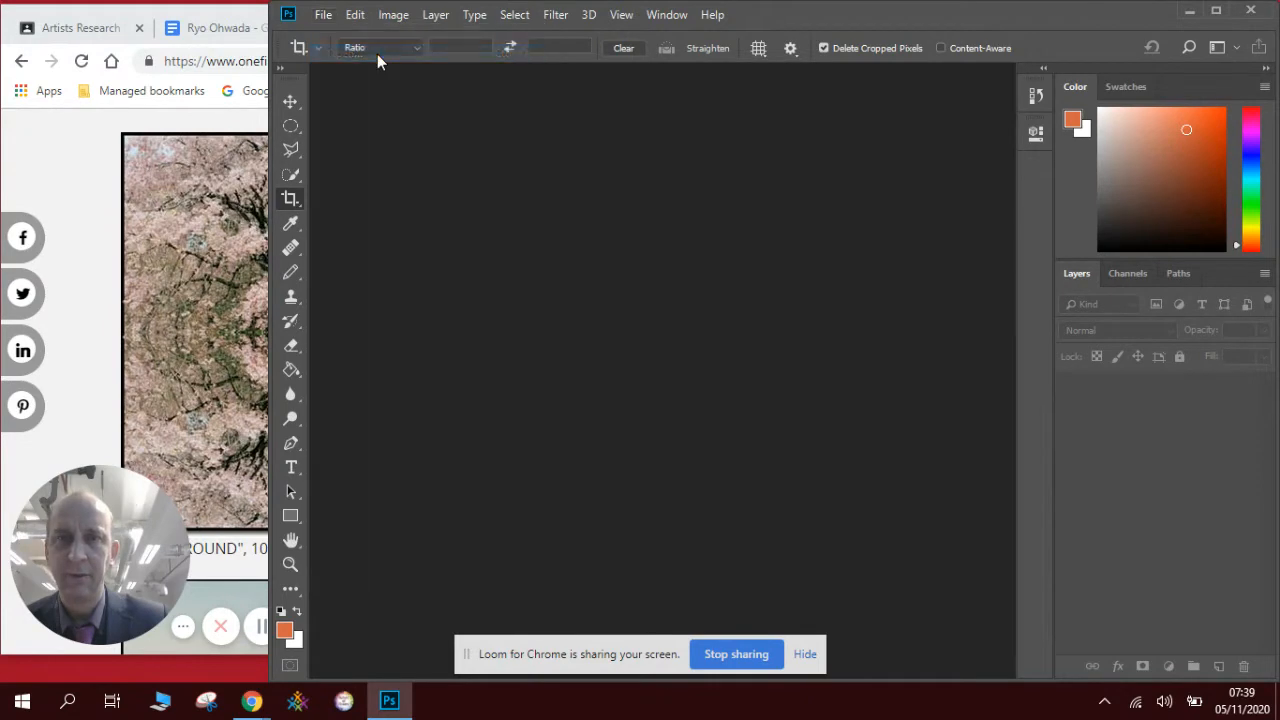
{"action": "left_click", "coordinate": [324, 14]}
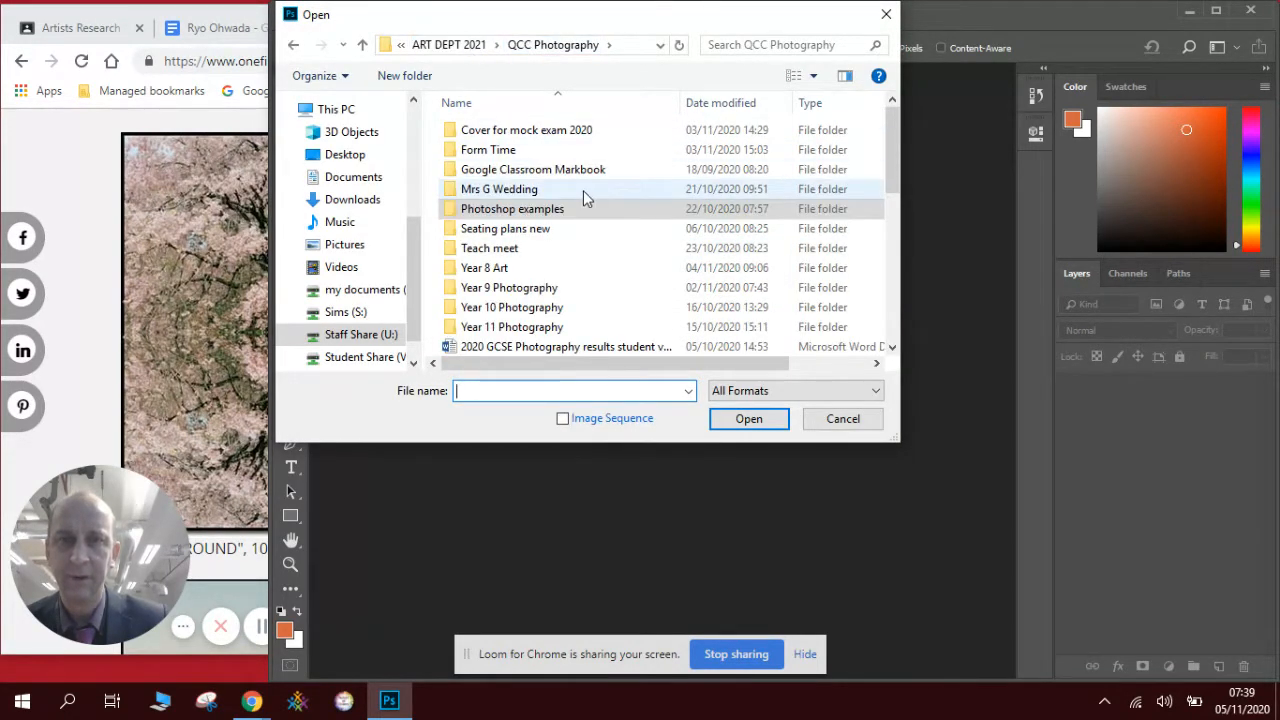
{"action": "left_click", "coordinate": [344, 244]}
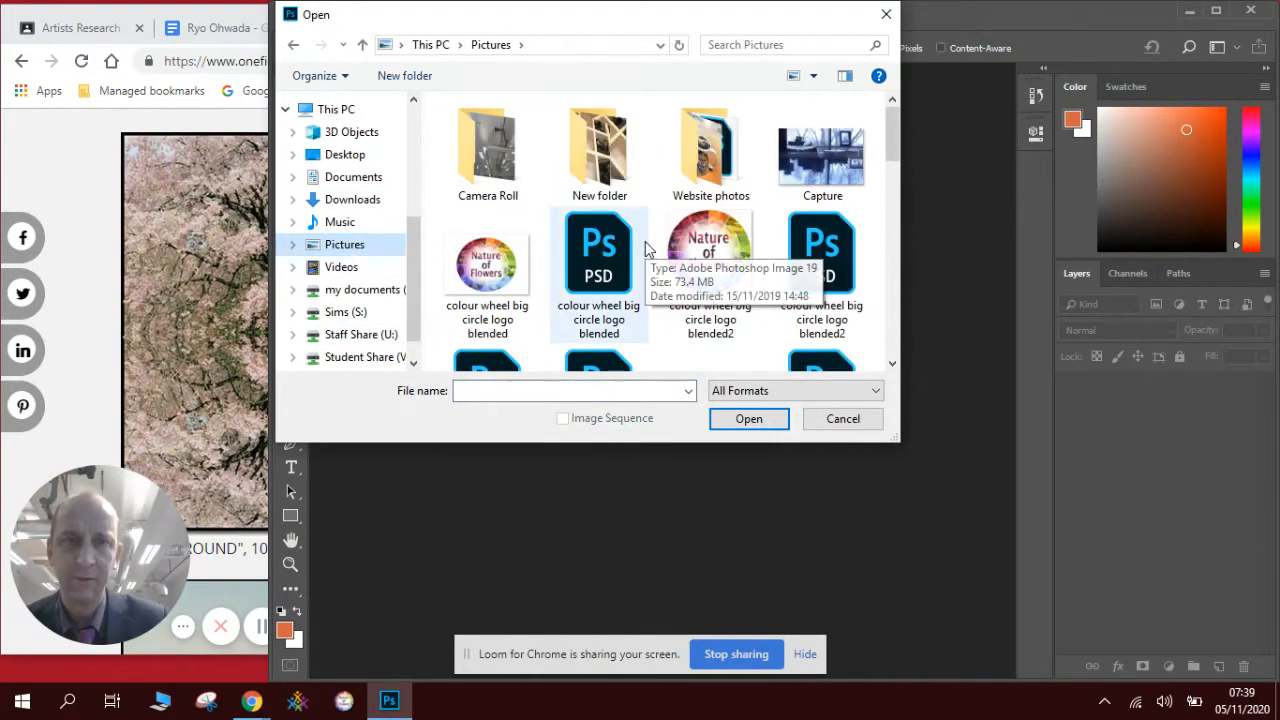
{"action": "scroll", "scroll_direction": "down", "scroll_amount": 3}
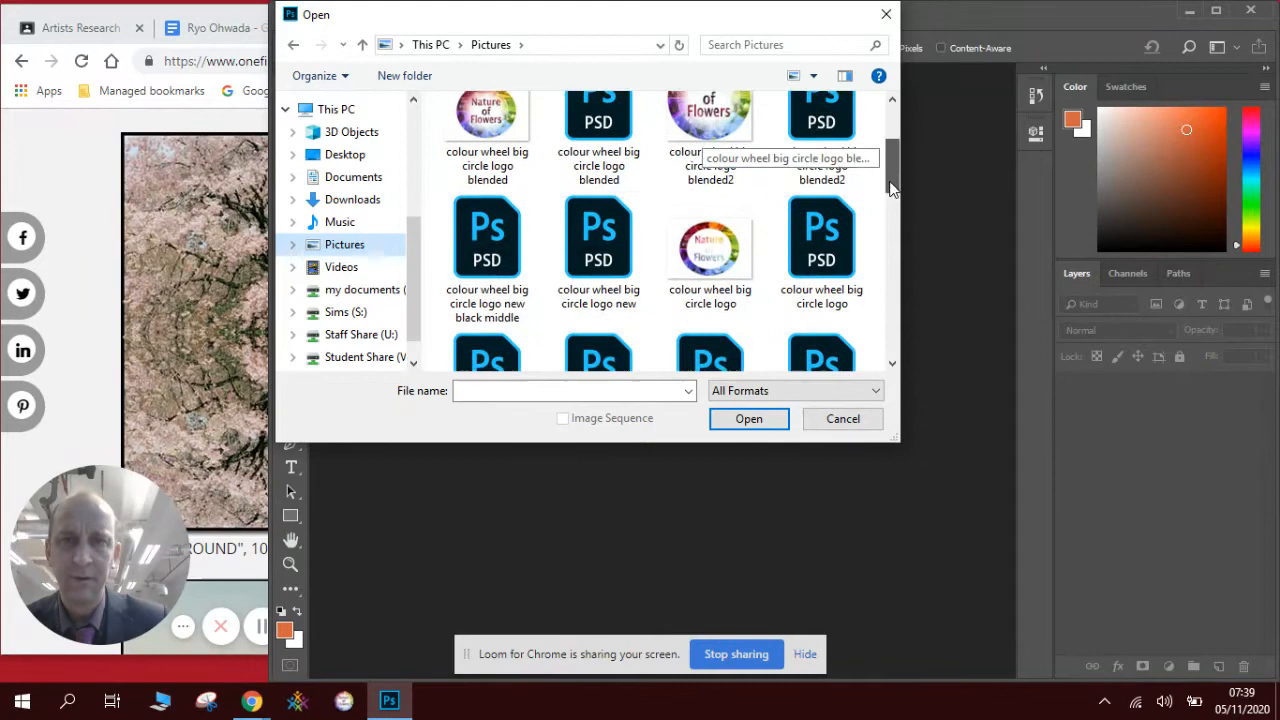
{"action": "scroll", "scroll_direction": "down", "scroll_amount": 3}
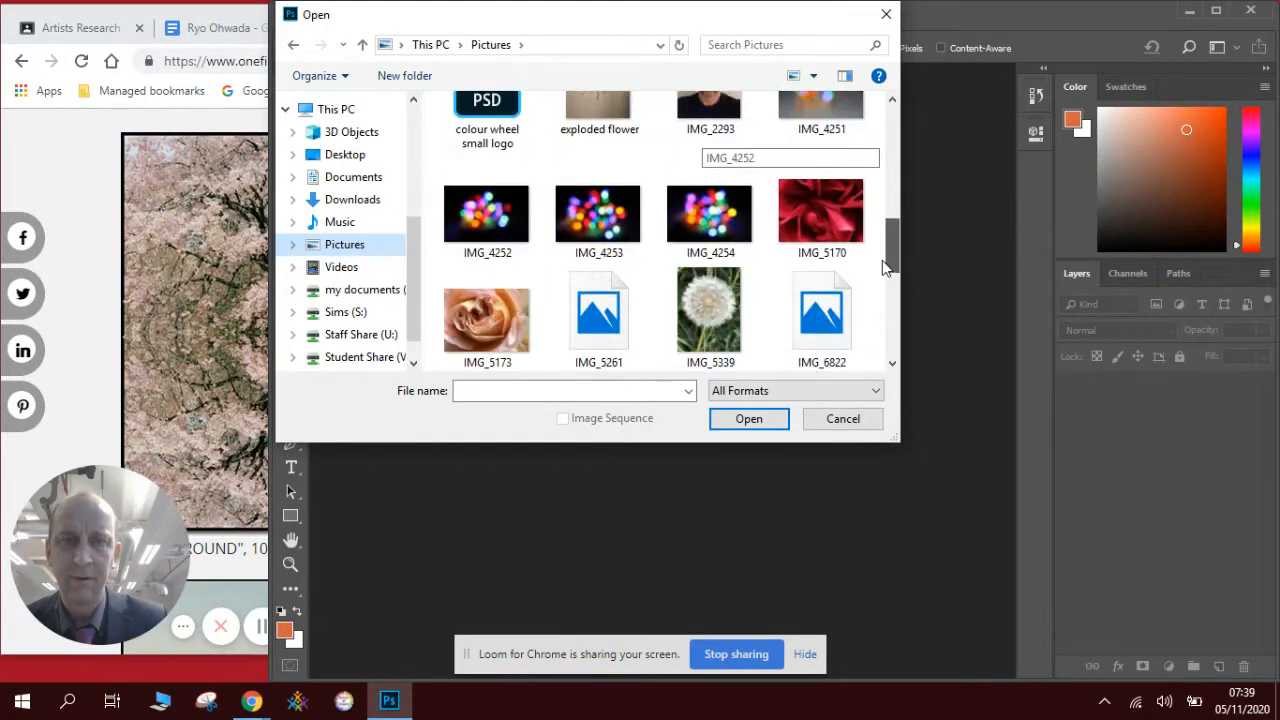
{"action": "scroll", "scroll_direction": "down", "scroll_amount": 3}
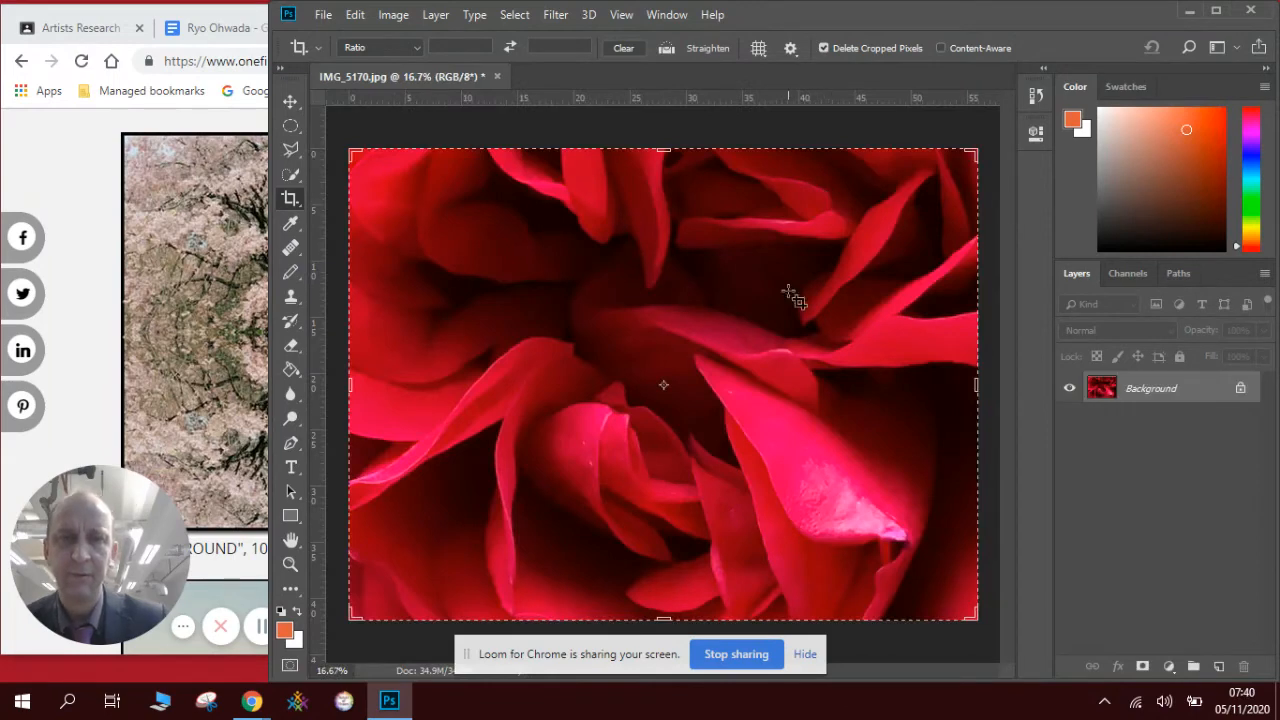
{"action": "mouse_move", "coordinate": [290, 104]}
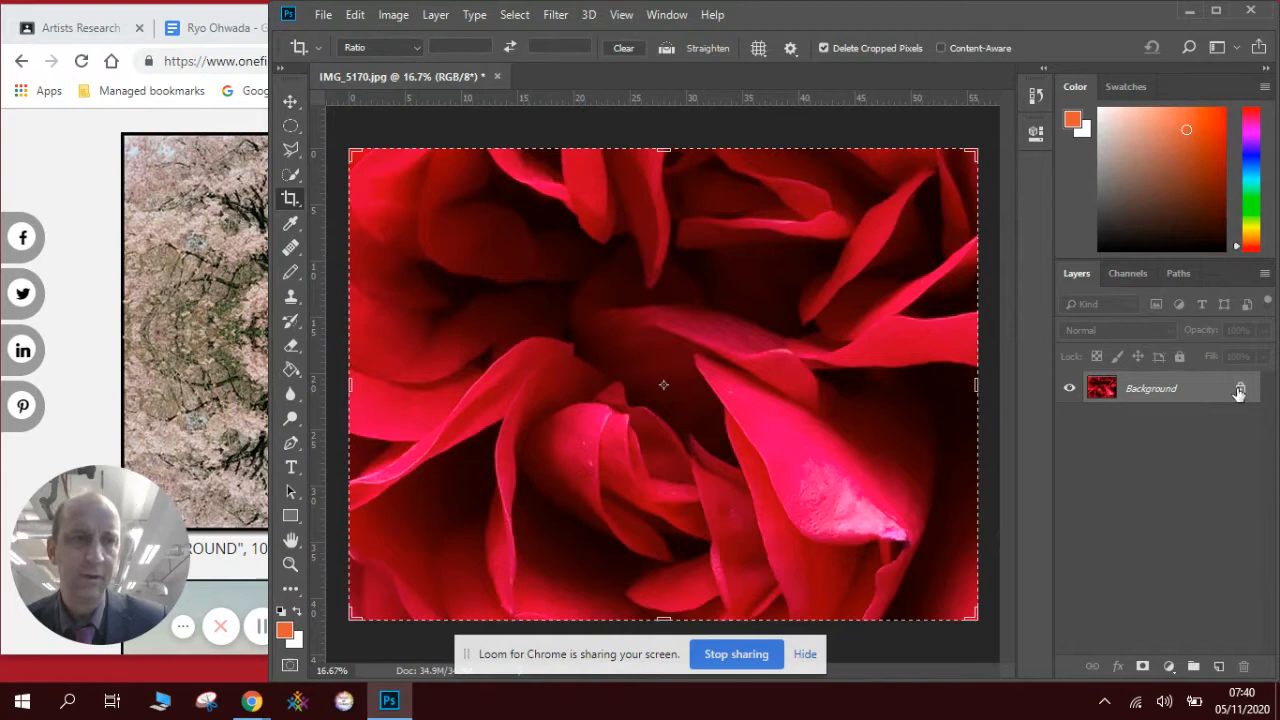
Step: Convert the Background to editable Layer 0 and scale the rose into the top-right quarter
{"action": "double_click", "coordinate": [1240, 388]}
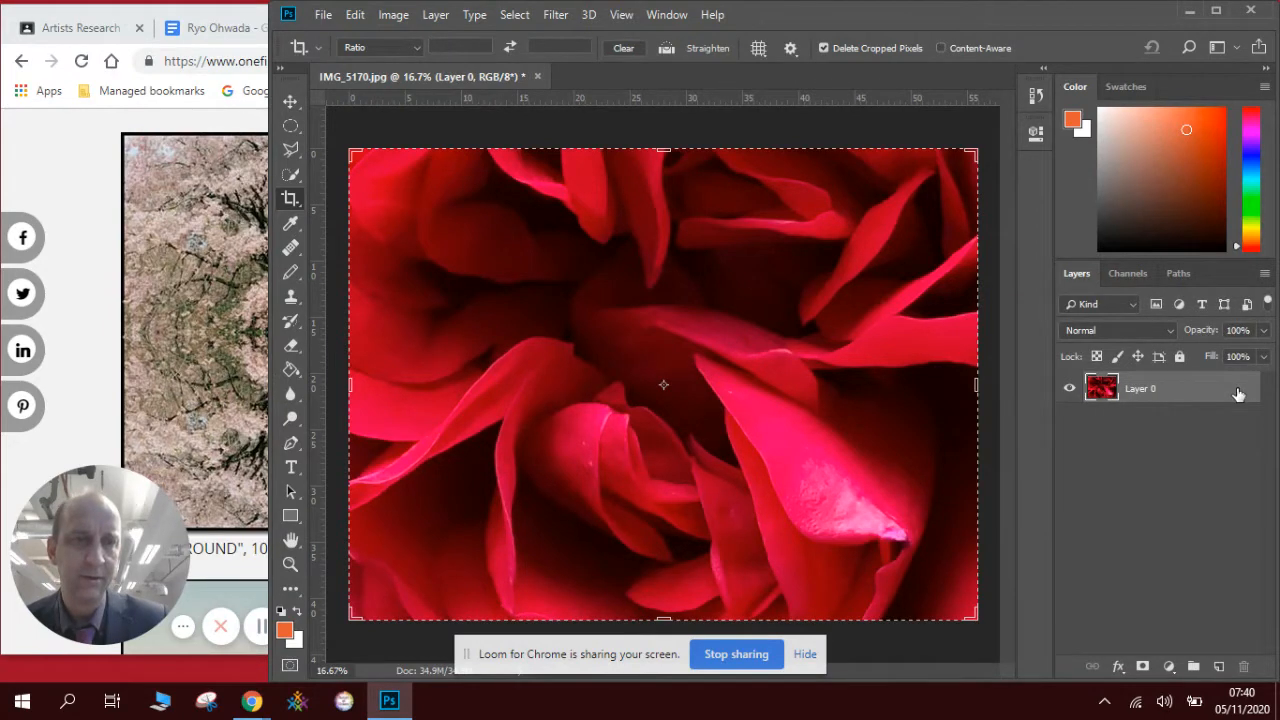
{"action": "mouse_move", "coordinate": [392, 596]}
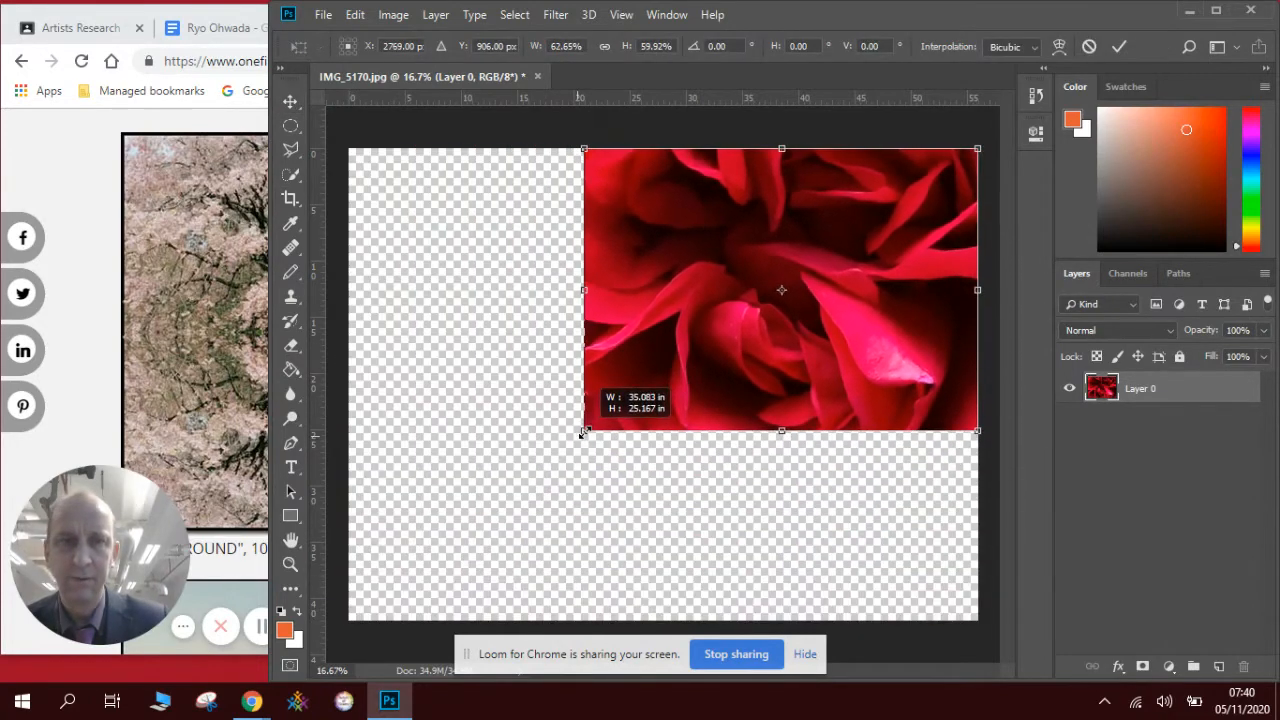
{"action": "left_click_drag", "start_coordinate": [584, 430], "coordinate": [664, 384]}
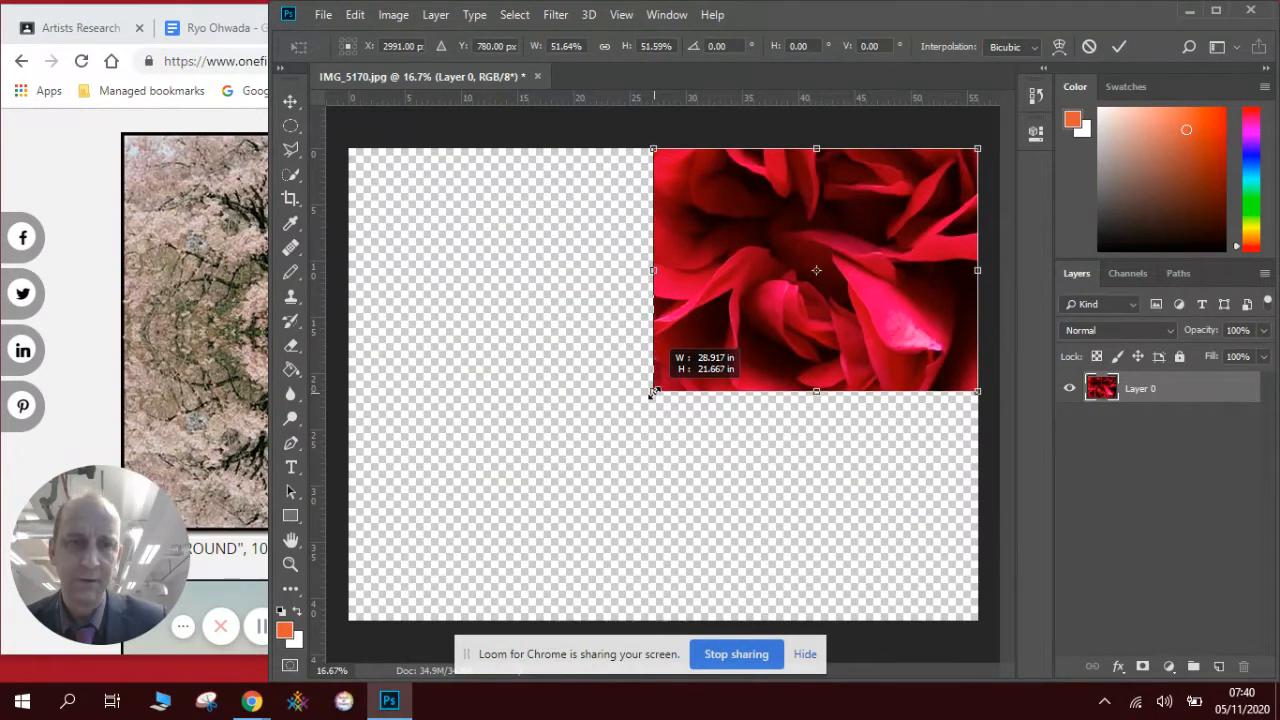
{"action": "left_click_drag", "start_coordinate": [816, 390], "coordinate": [816, 384]}
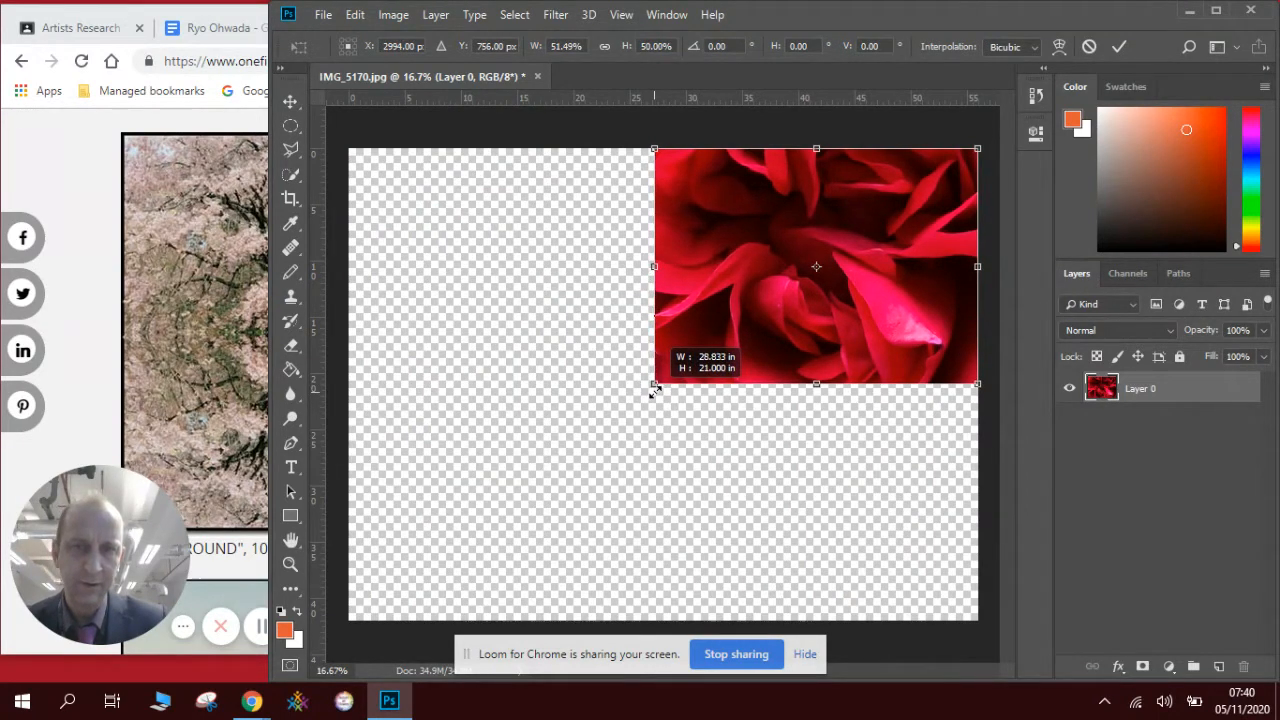
{"action": "left_click_drag", "start_coordinate": [816, 384], "coordinate": [816, 392]}
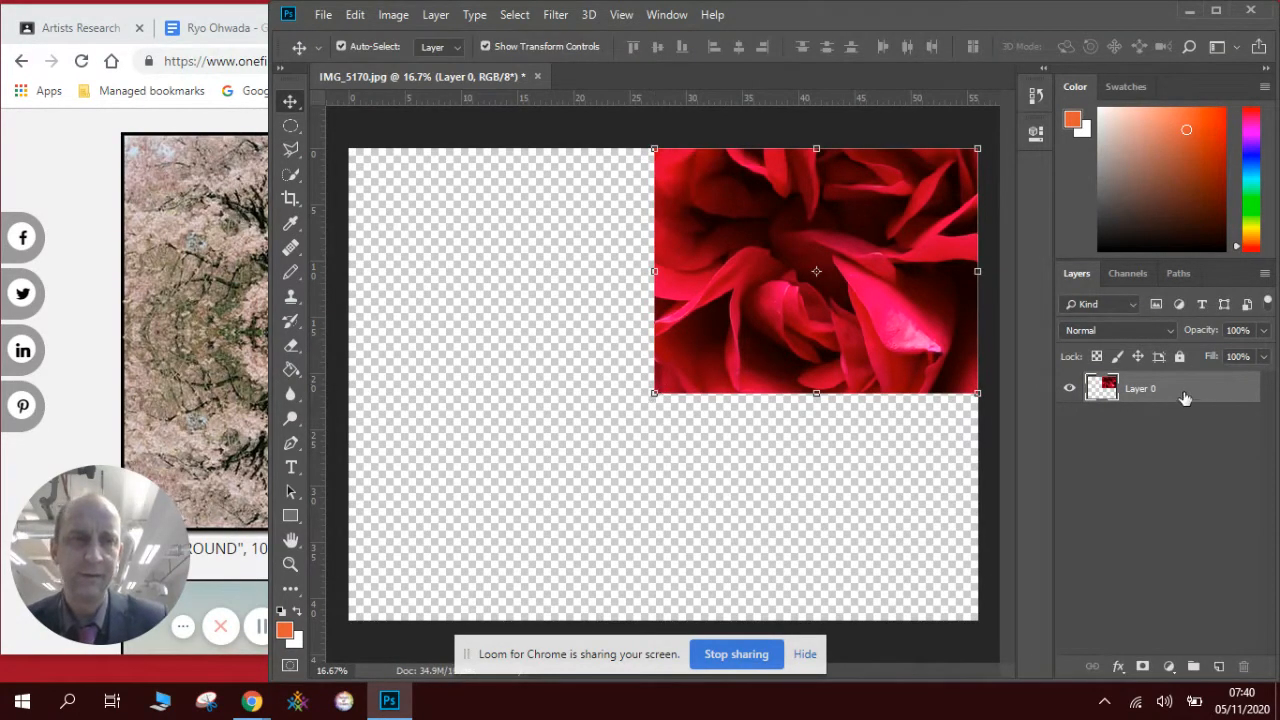
Step: Duplicate Layer 0 and select the copy positioned in the top-left quarter
{"action": "right_click", "coordinate": [1140, 388]}
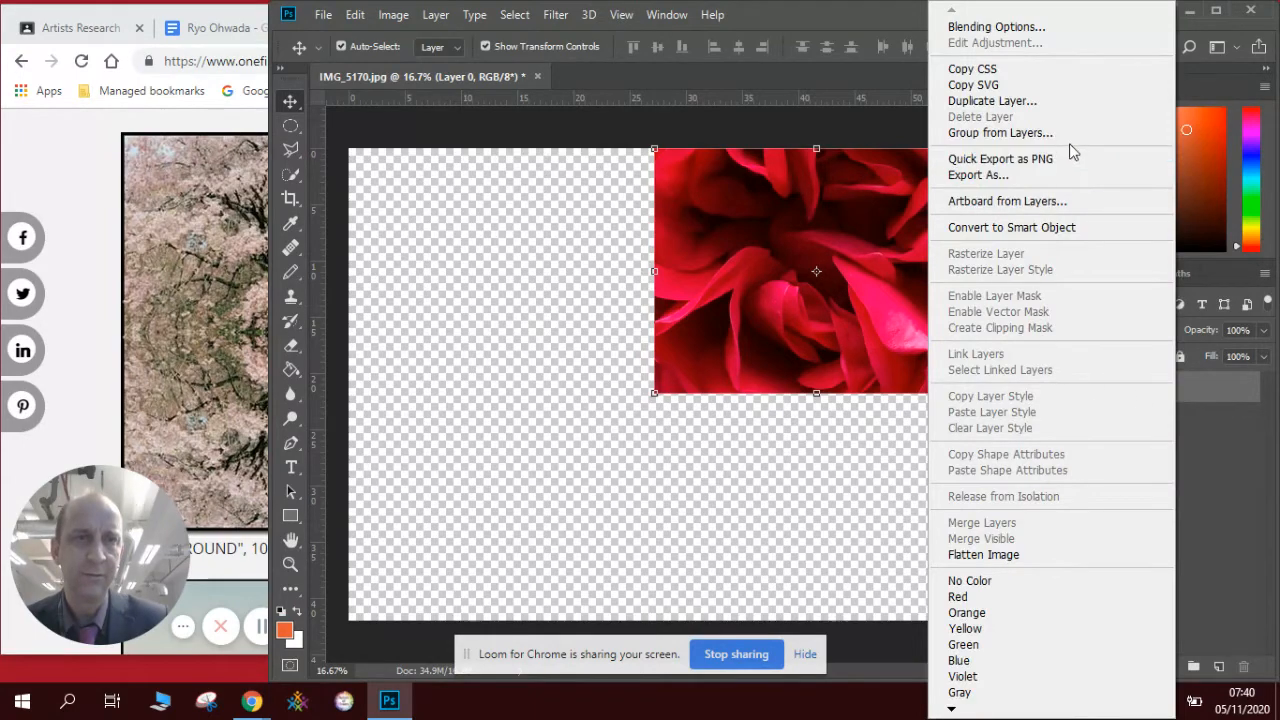
{"action": "left_click", "coordinate": [992, 100]}
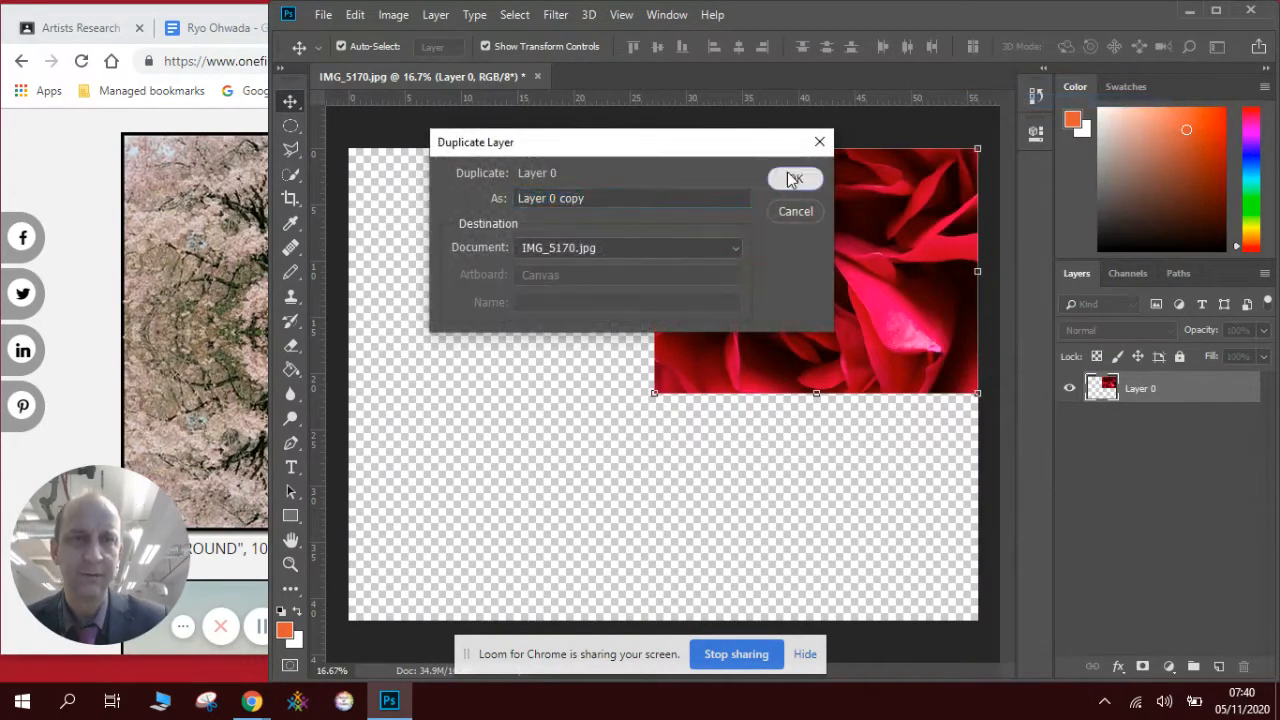
{"action": "left_click", "coordinate": [796, 180]}
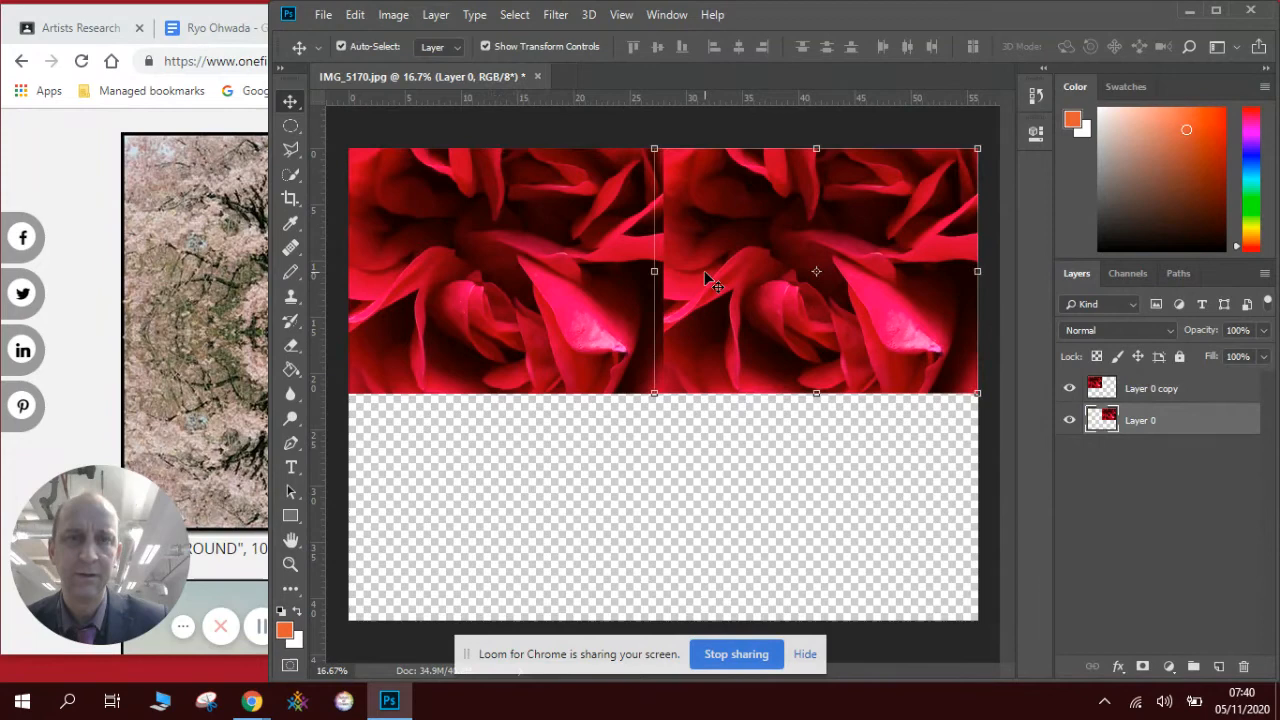
{"action": "left_click", "coordinate": [1152, 388]}
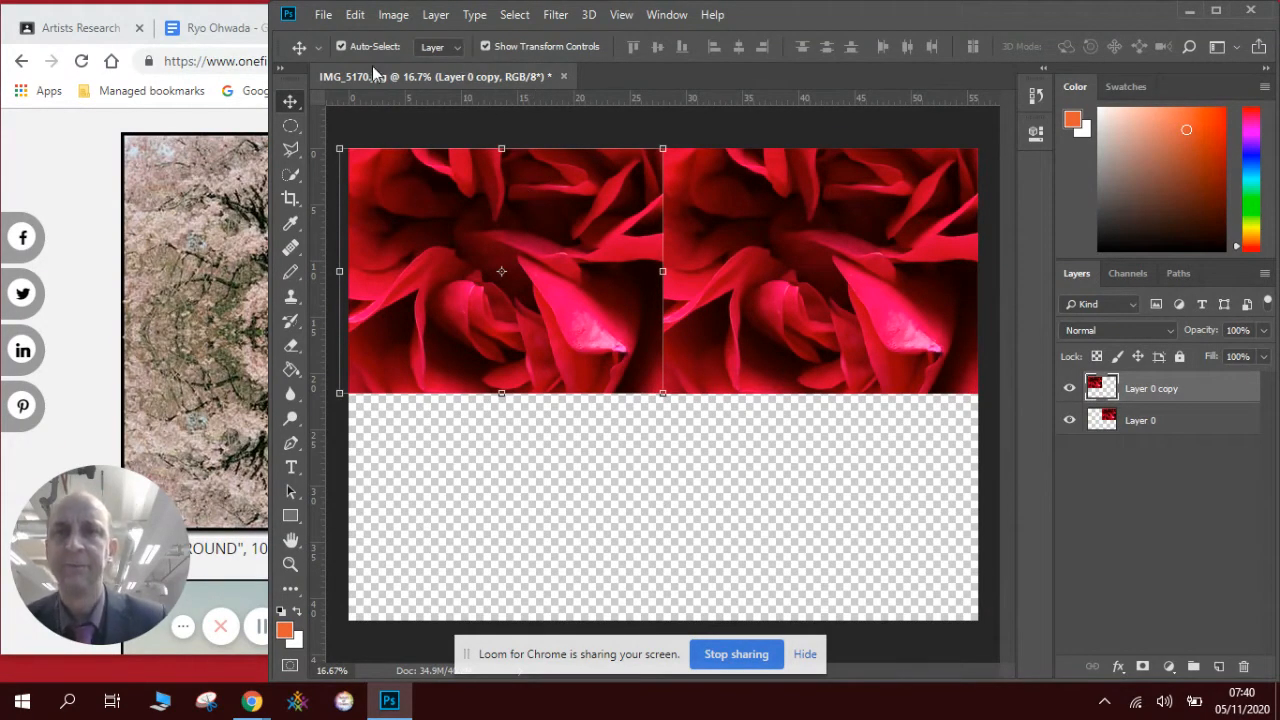
Step: Flip Layer 0 copy horizontally via Edit > Transform so the top half mirrors
{"action": "left_click", "coordinate": [356, 14]}
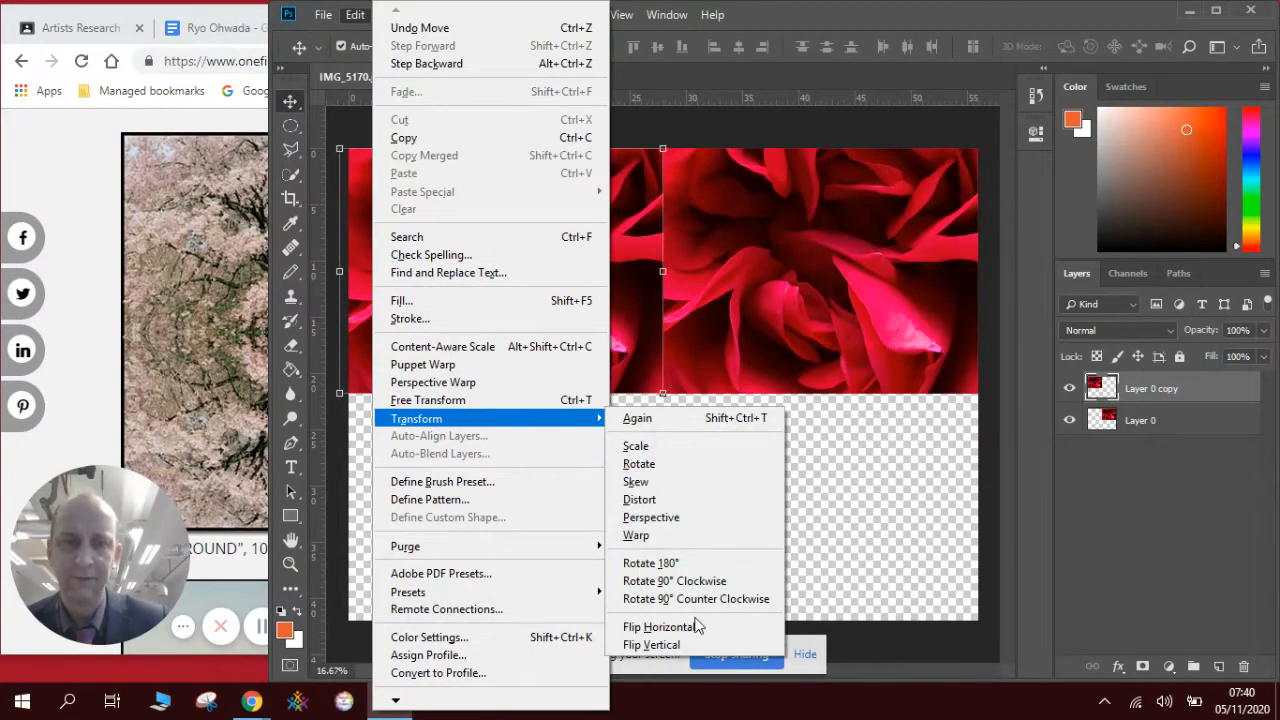
{"action": "left_click", "coordinate": [652, 644]}
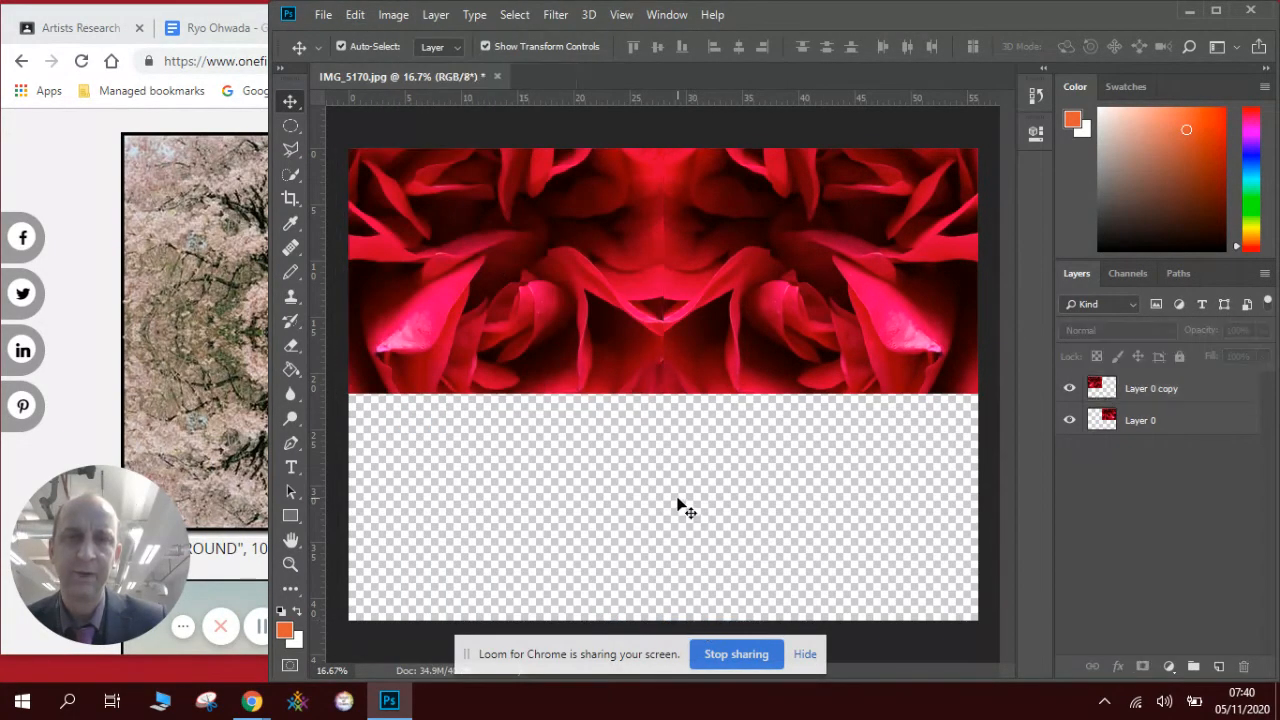
{"action": "mouse_move", "coordinate": [628, 356]}
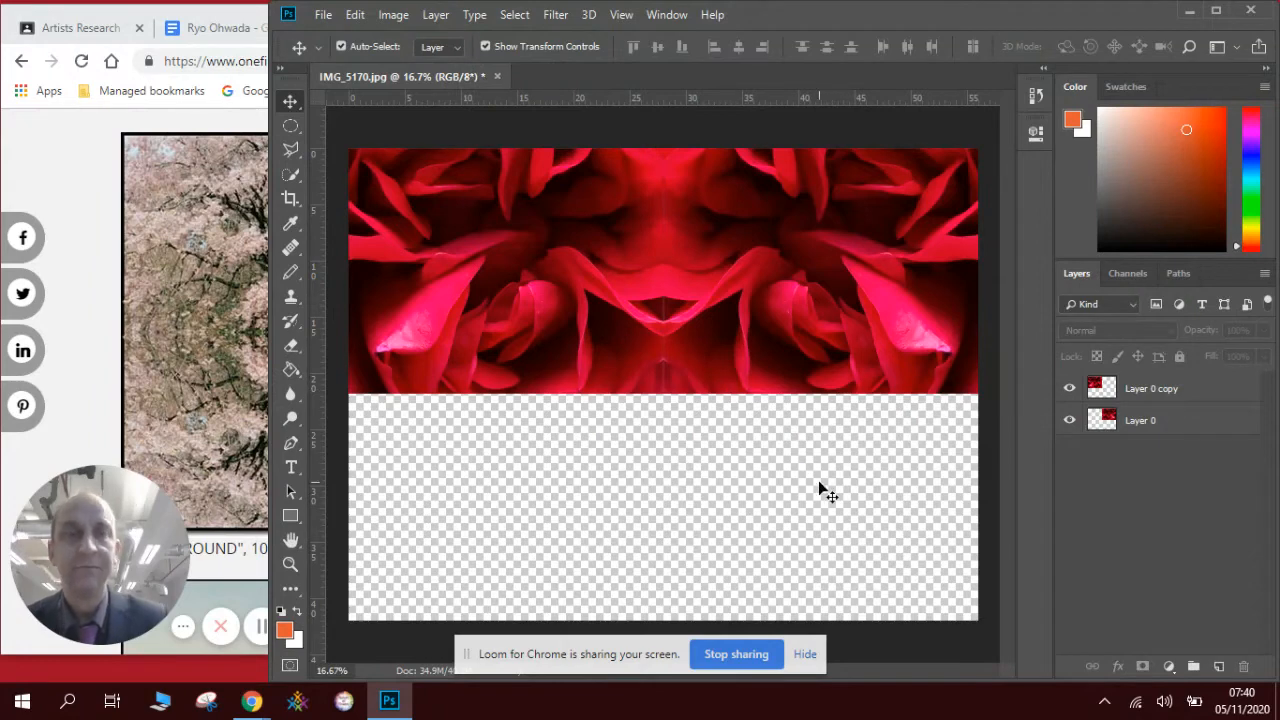
Step: Select Layer 0 and Layer 0 copy together and duplicate both layers
{"action": "left_click", "coordinate": [1140, 420]}
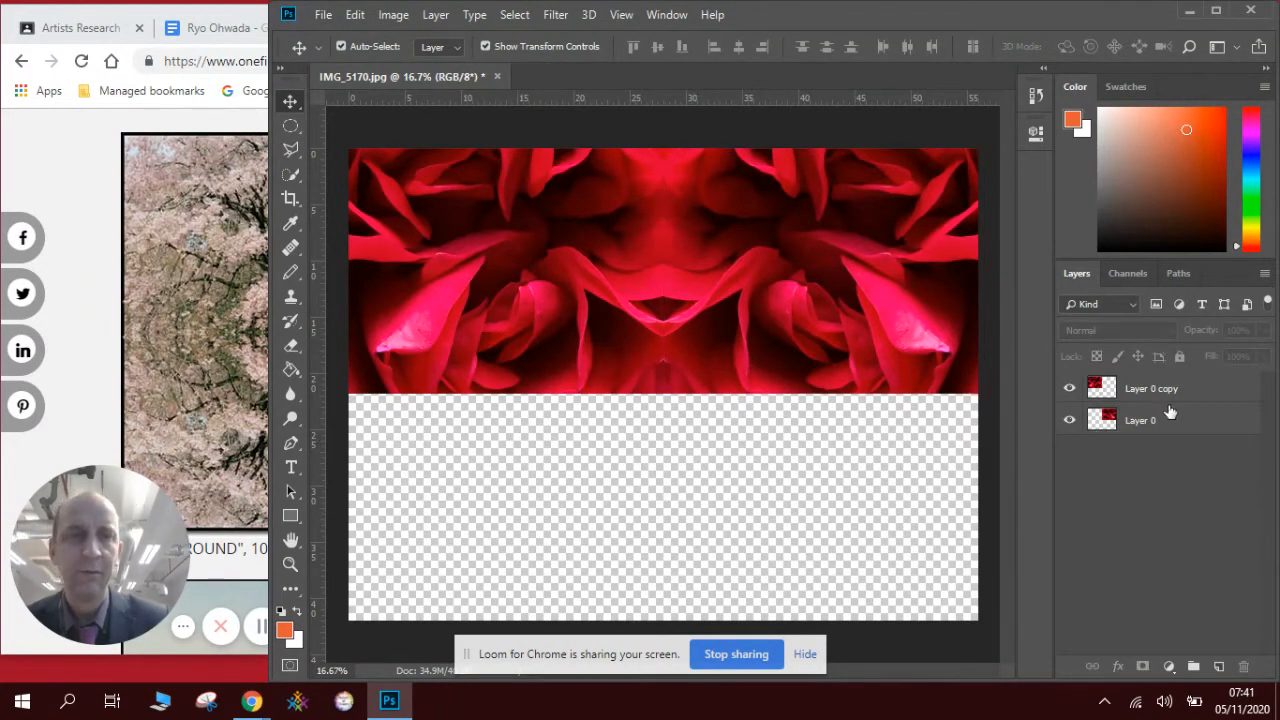
{"action": "left_click", "coordinate": [1152, 388]}
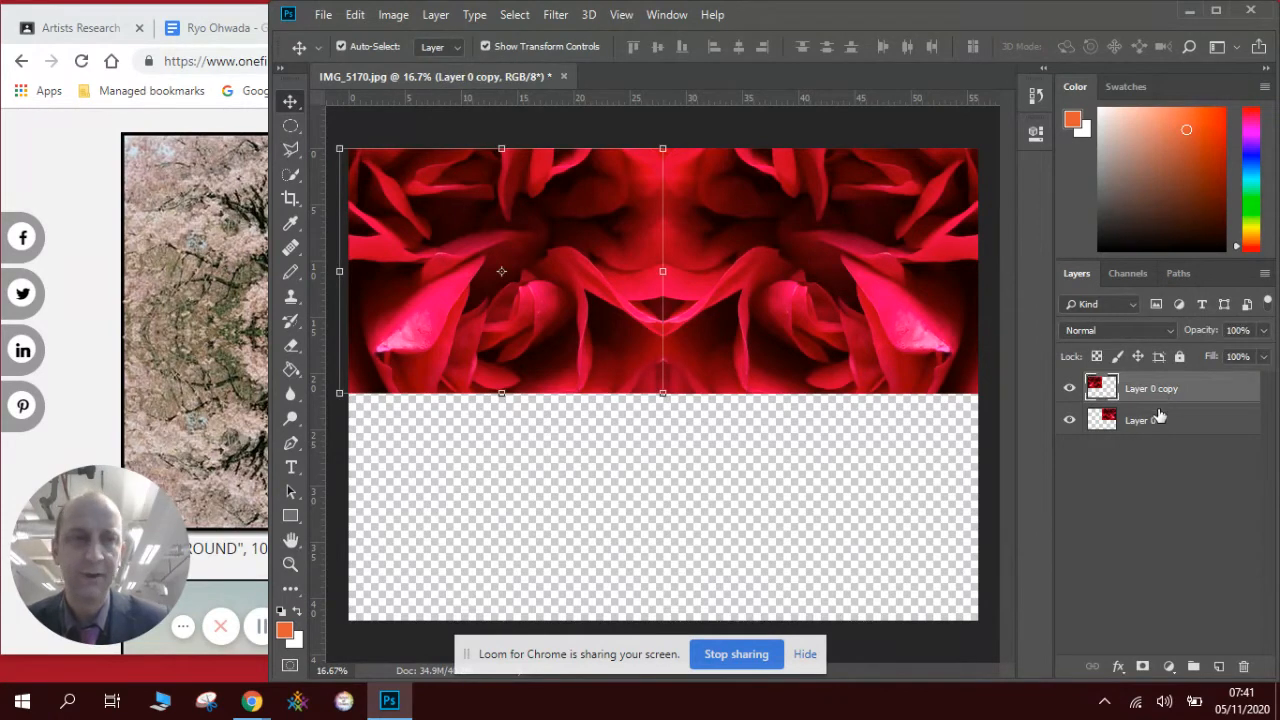
{"action": "left_click", "coordinate": [1140, 420]}
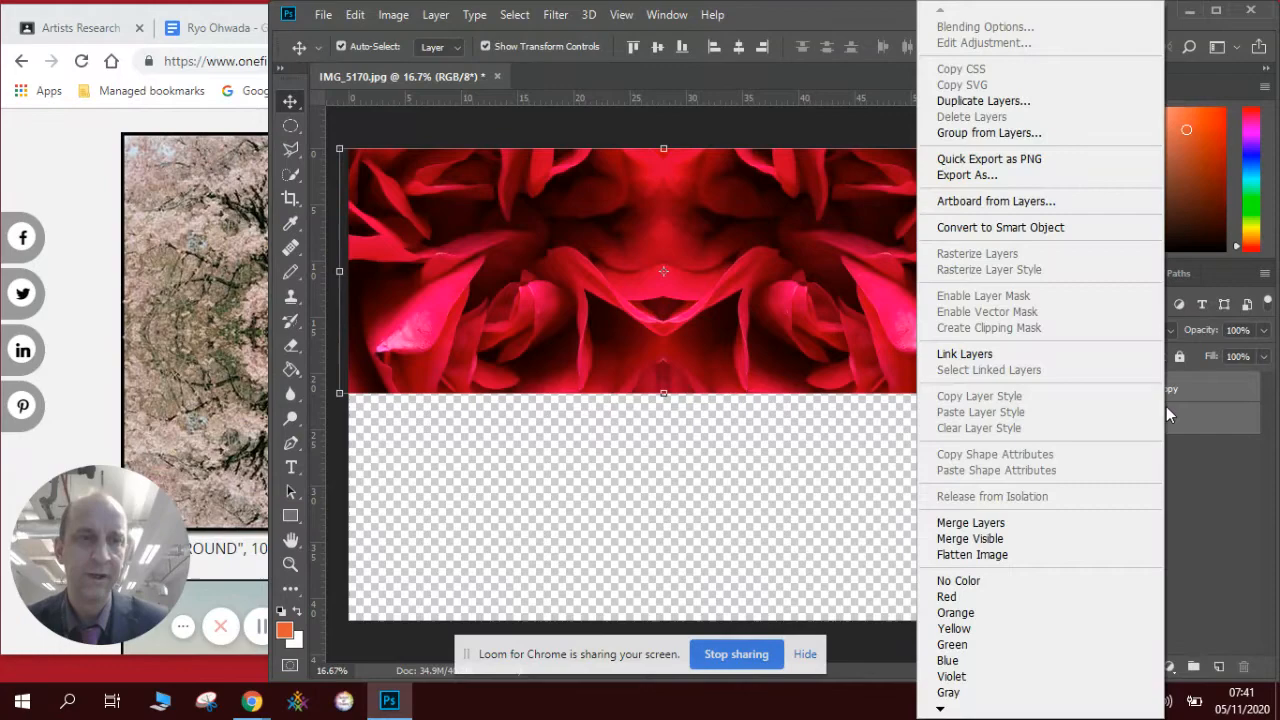
{"action": "mouse_move", "coordinate": [1040, 100]}
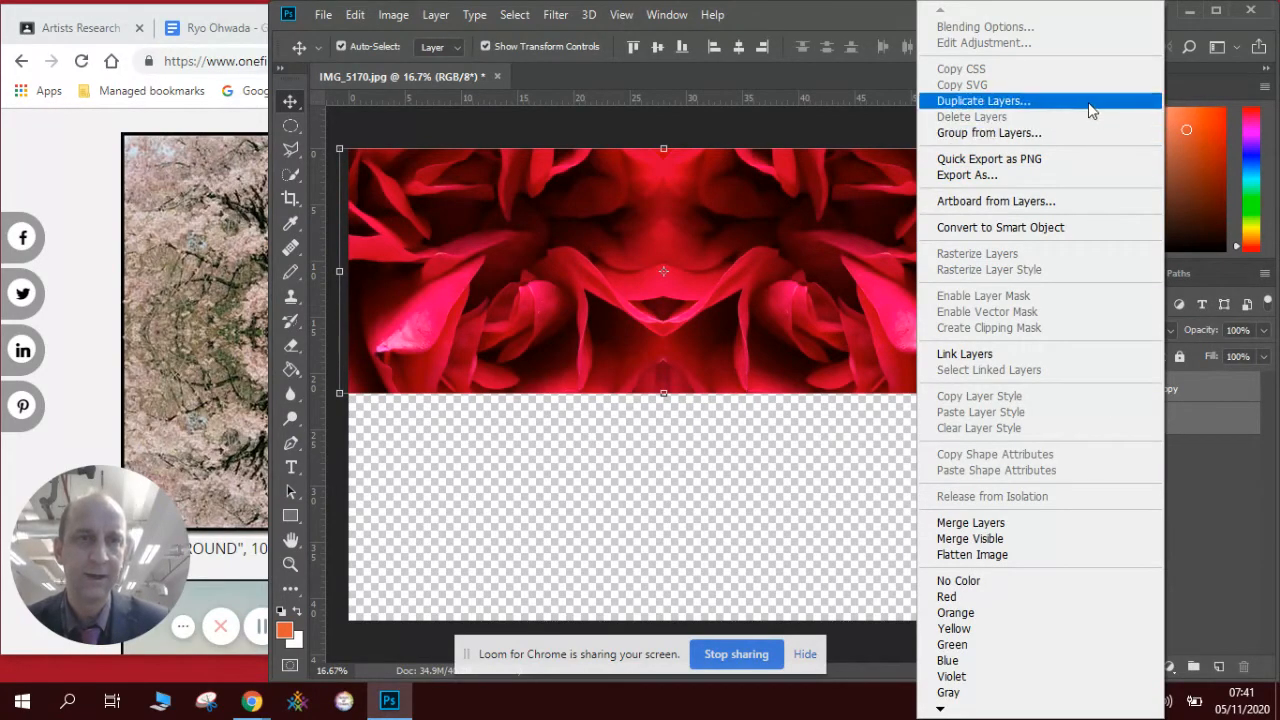
{"action": "left_click", "coordinate": [984, 100]}
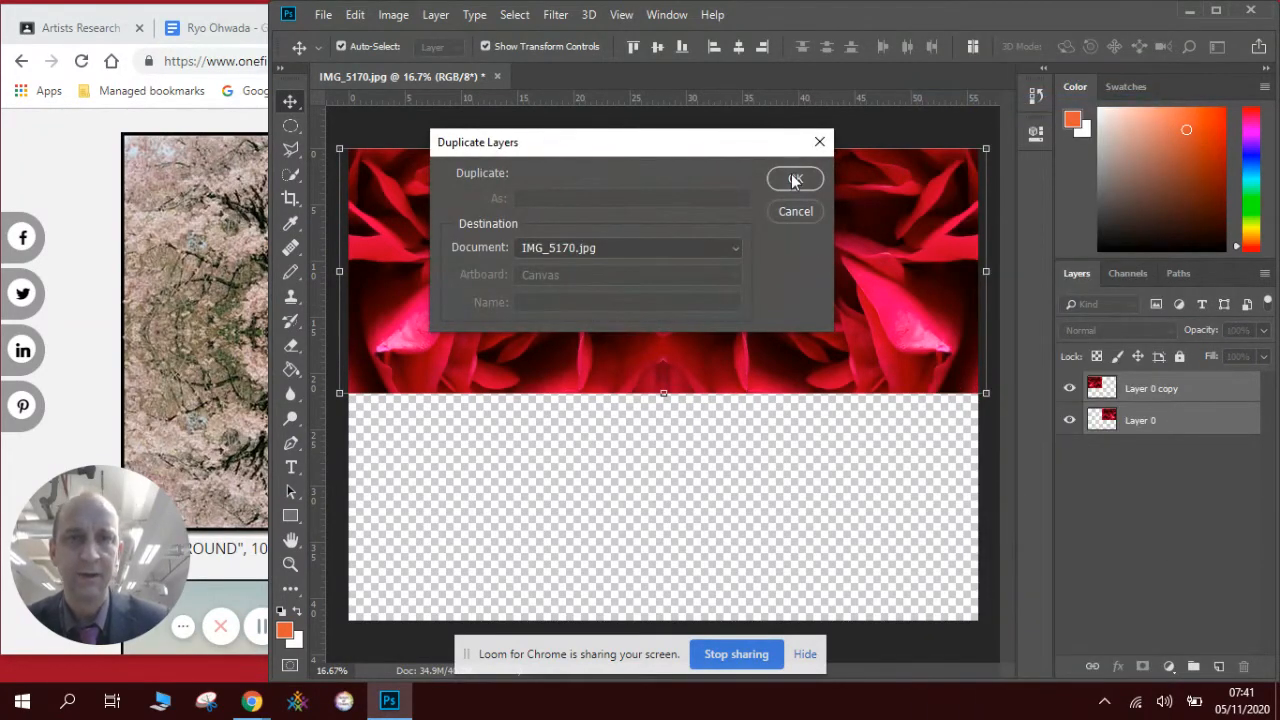
{"action": "left_click", "coordinate": [796, 180]}
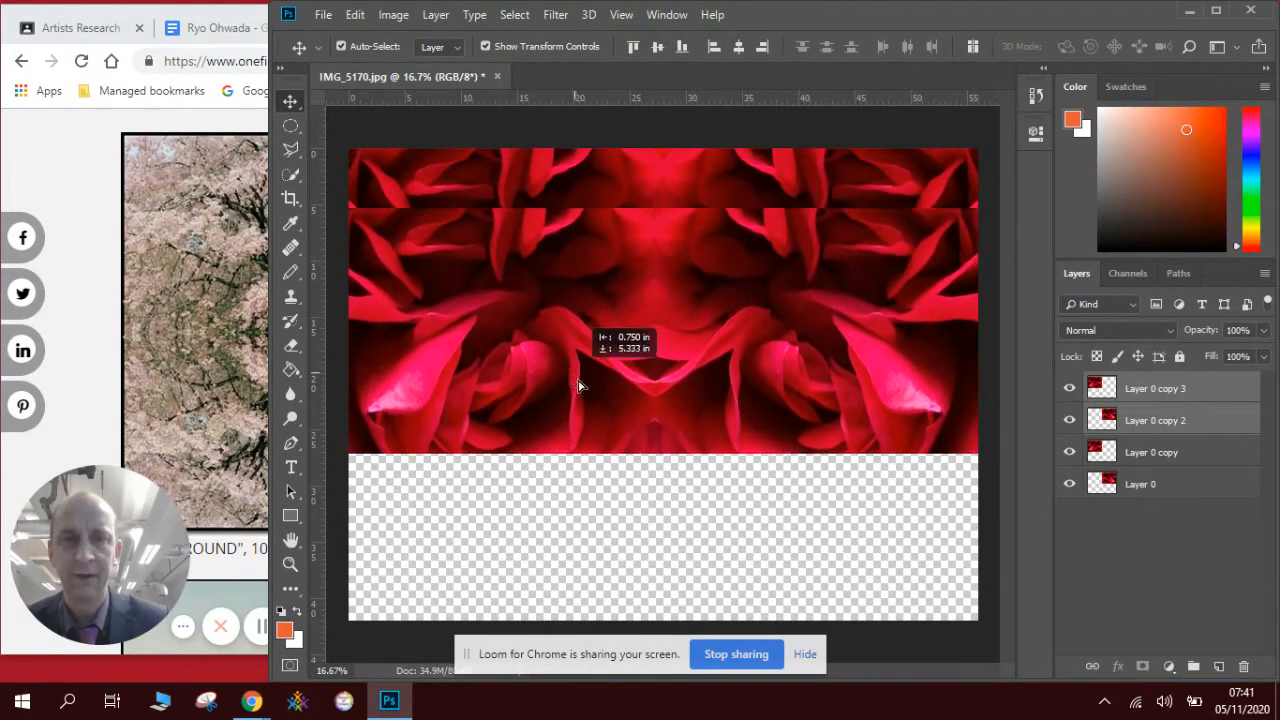
Step: Move the copied strip into the bottom half, flip it vertically, and deselect to reveal the four-way pattern
{"action": "left_click_drag", "start_coordinate": [580, 384], "coordinate": [584, 570]}
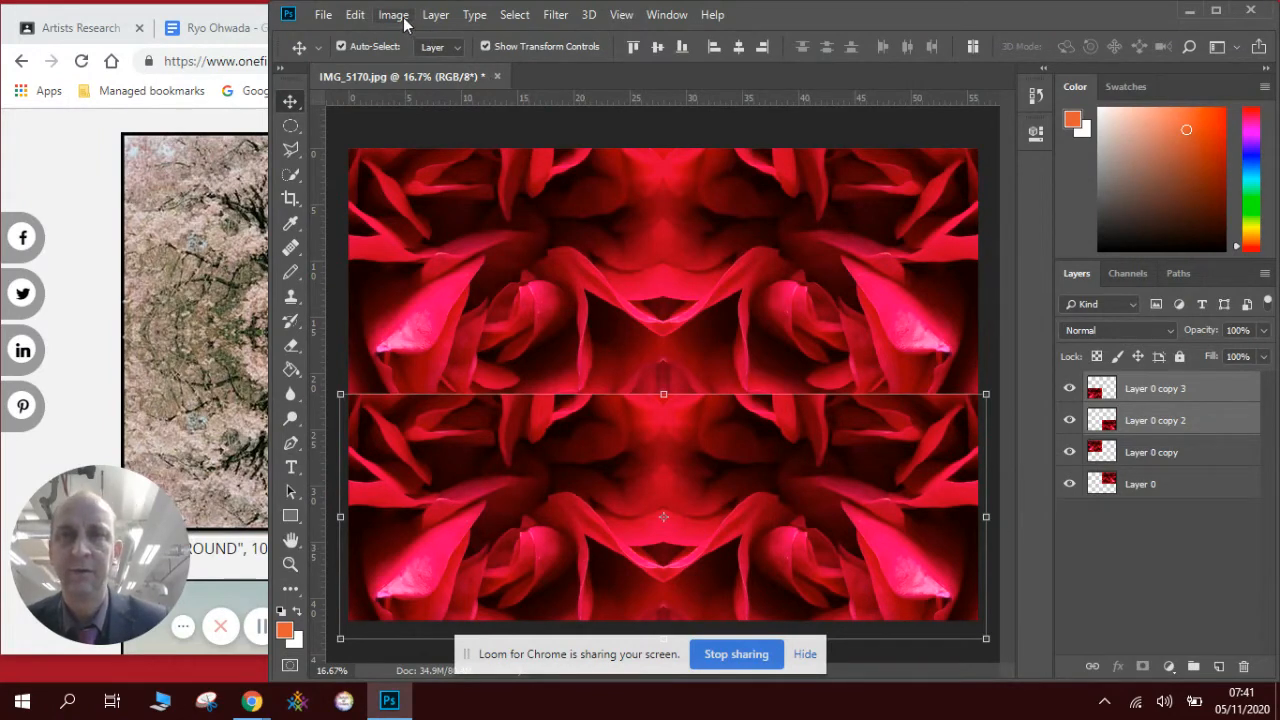
{"action": "left_click", "coordinate": [354, 14]}
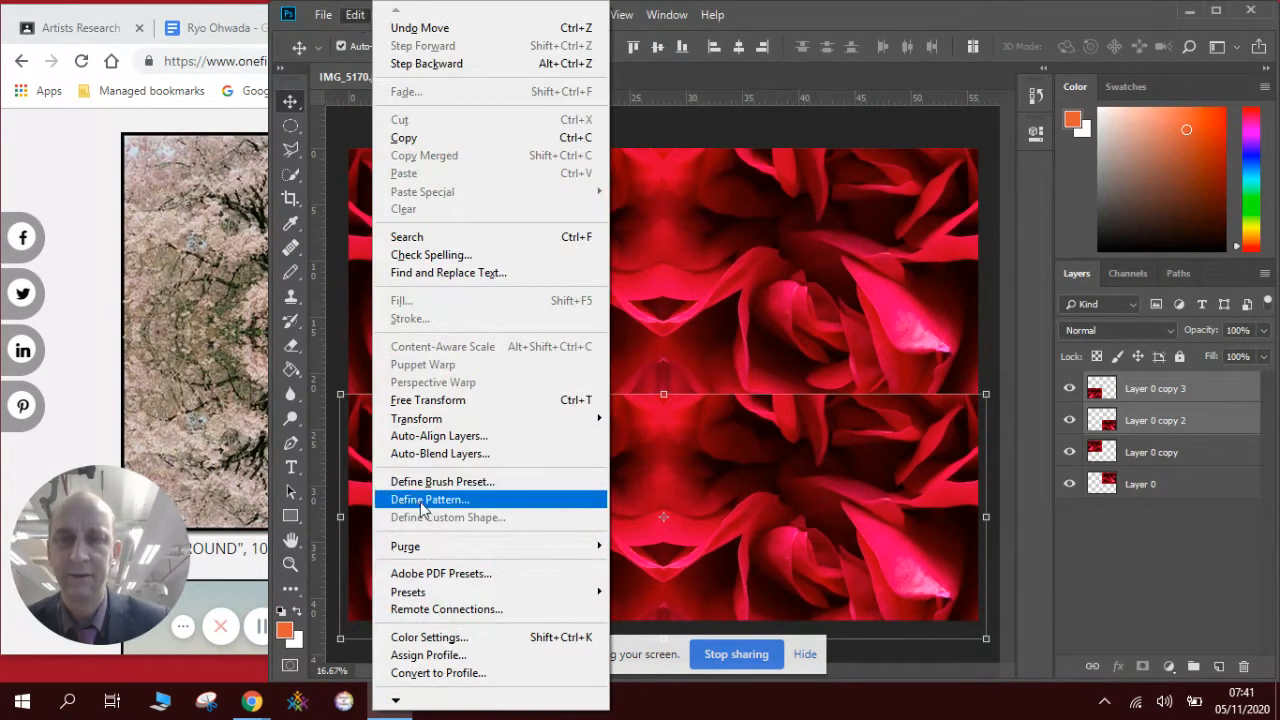
{"action": "mouse_move", "coordinate": [416, 418]}
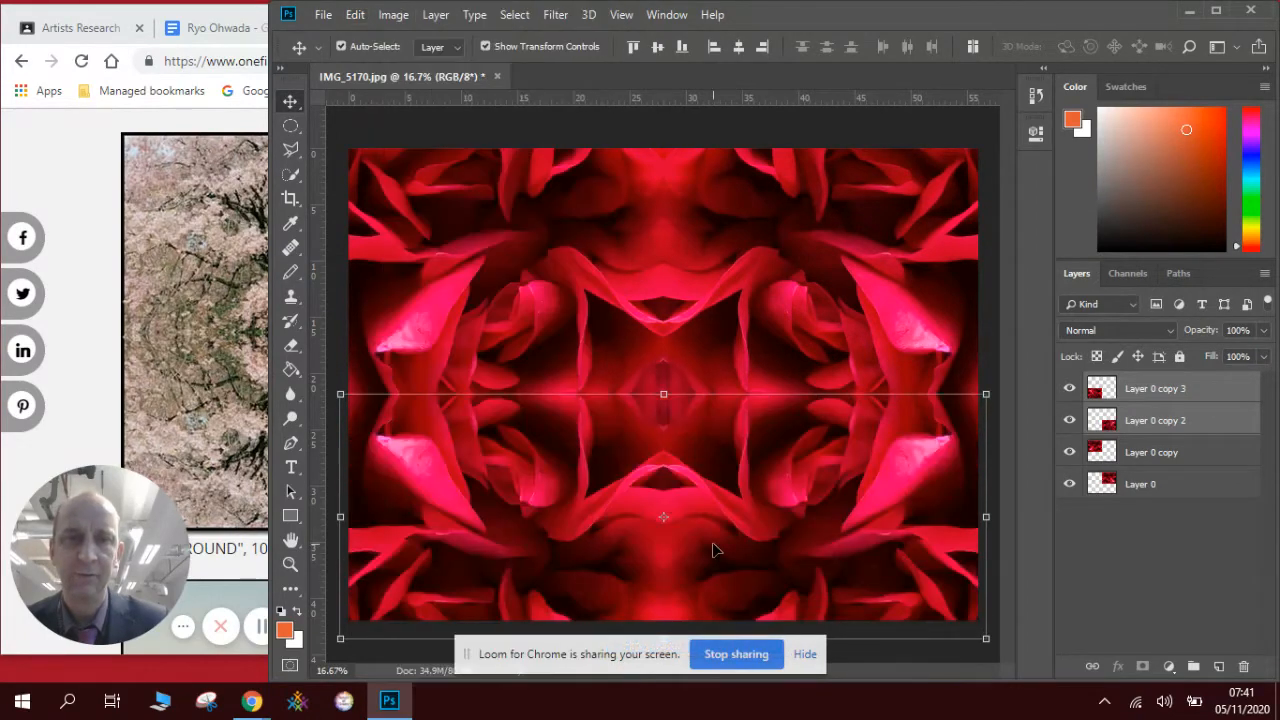
{"action": "mouse_move", "coordinate": [1004, 296]}
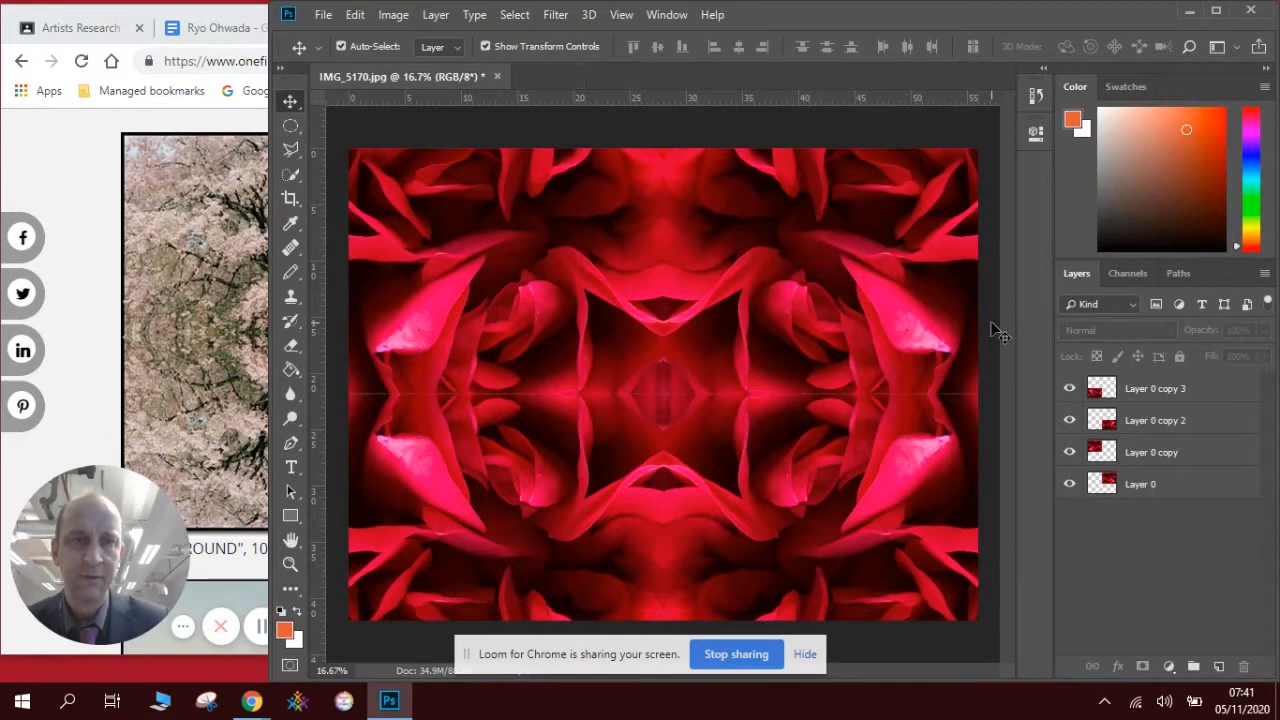
{"action": "left_click", "coordinate": [1156, 420]}
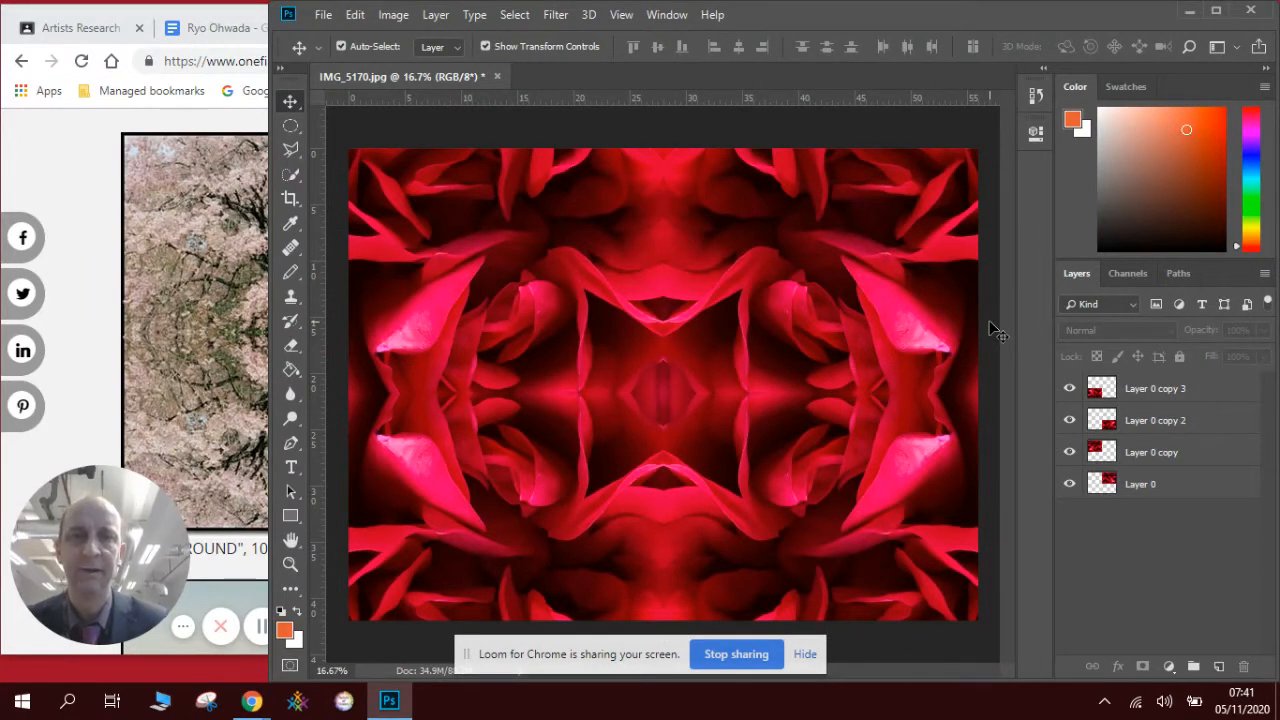
{"action": "left_click", "coordinate": [324, 14]}
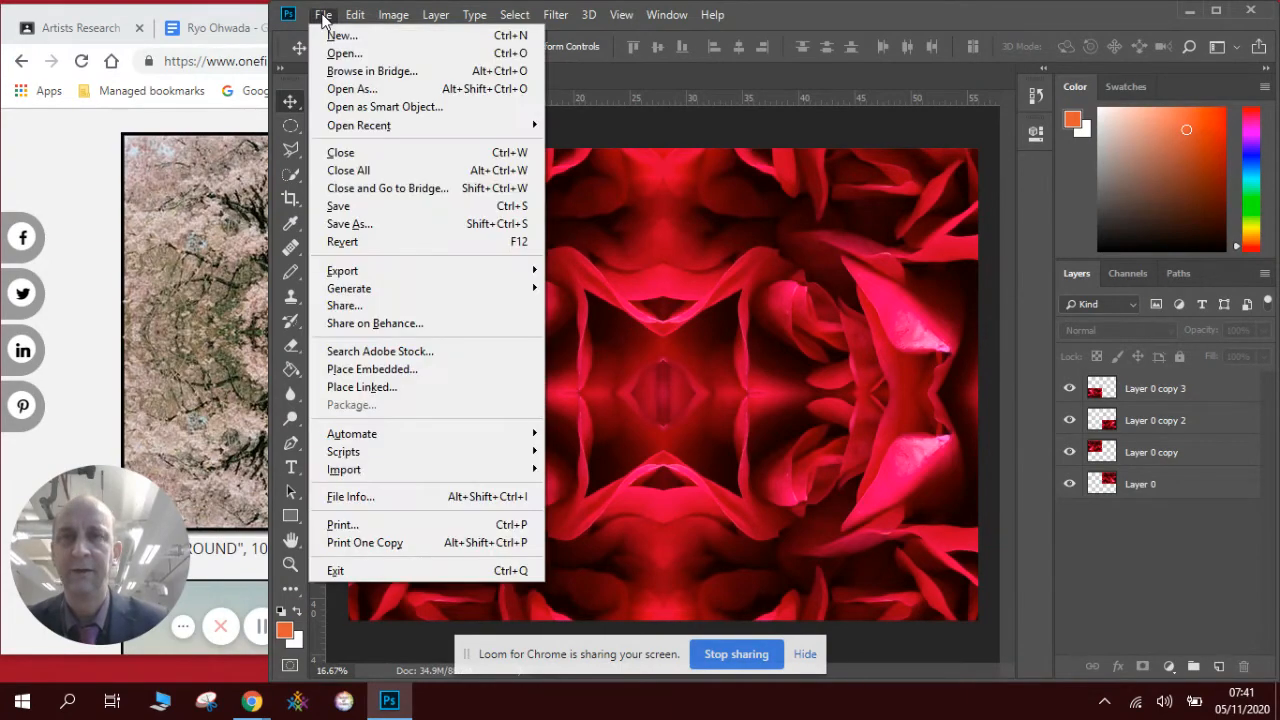
{"action": "left_click", "coordinate": [348, 224]}
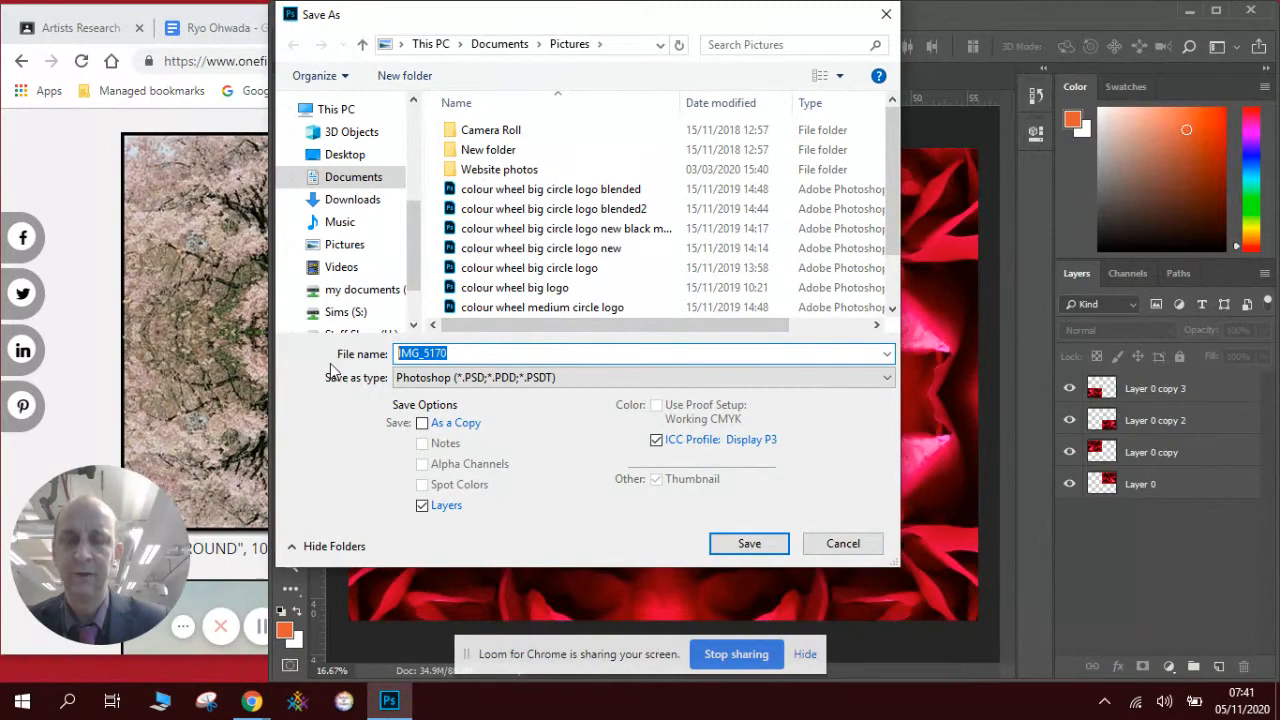
{"action": "type", "text": "ryo o"}
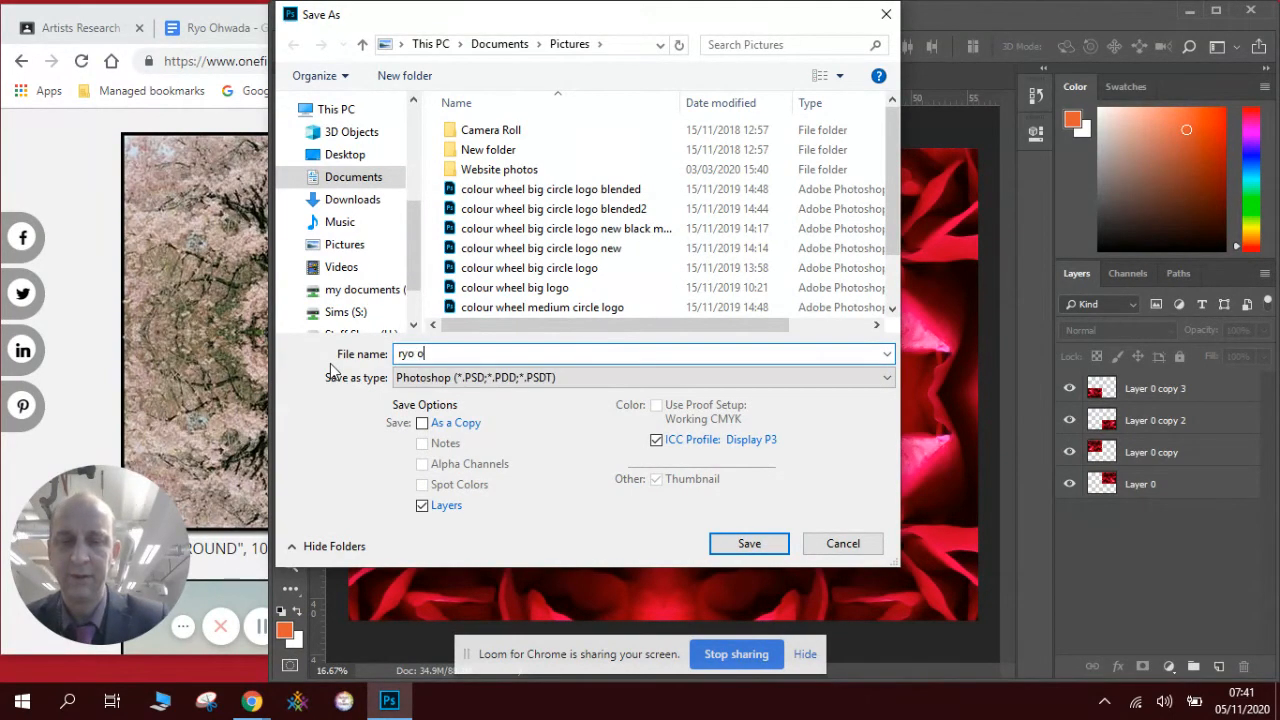
{"action": "type", "text": "hwad"}
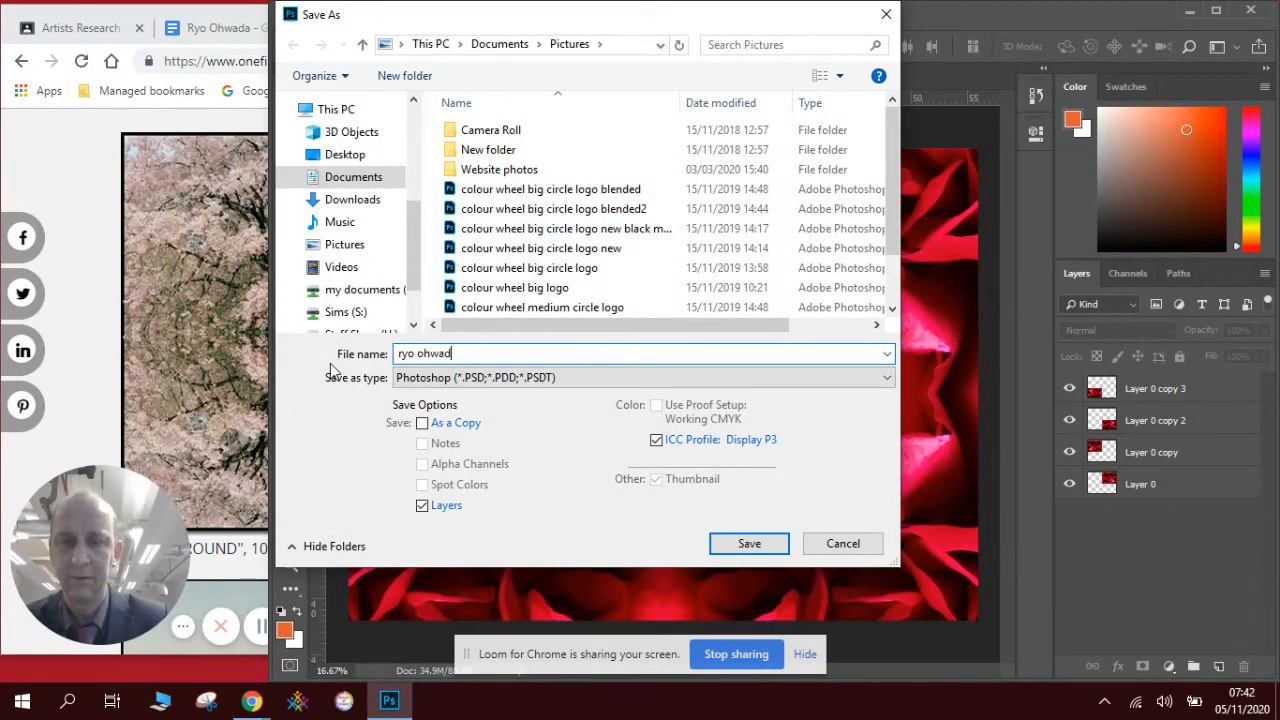
{"action": "type", "text": "respo"}
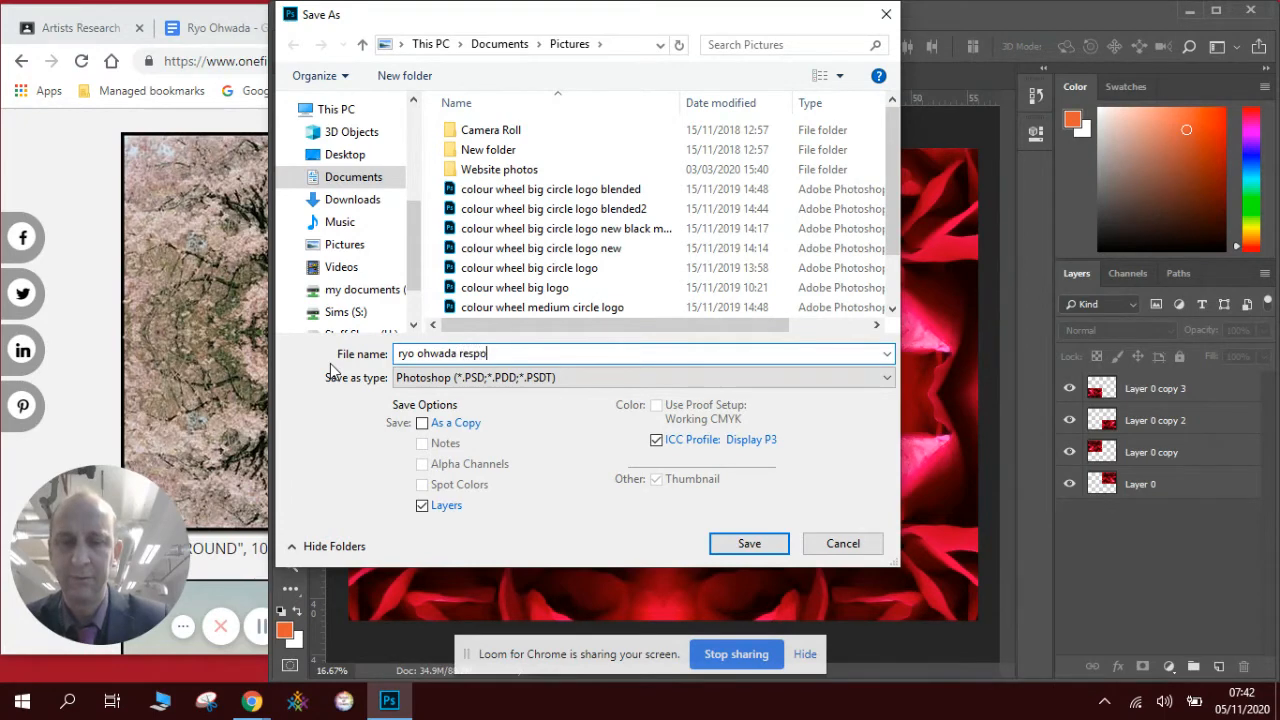
{"action": "type", "text": "nse"}
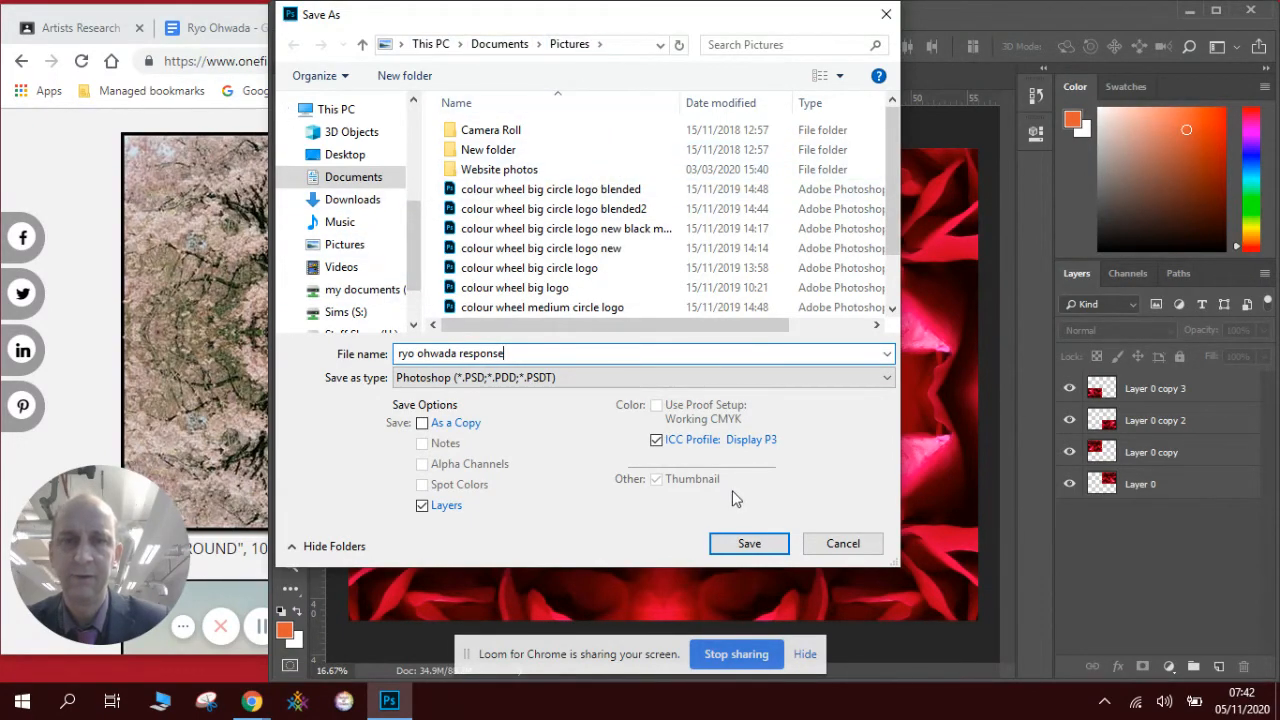
{"action": "left_click", "coordinate": [748, 544]}
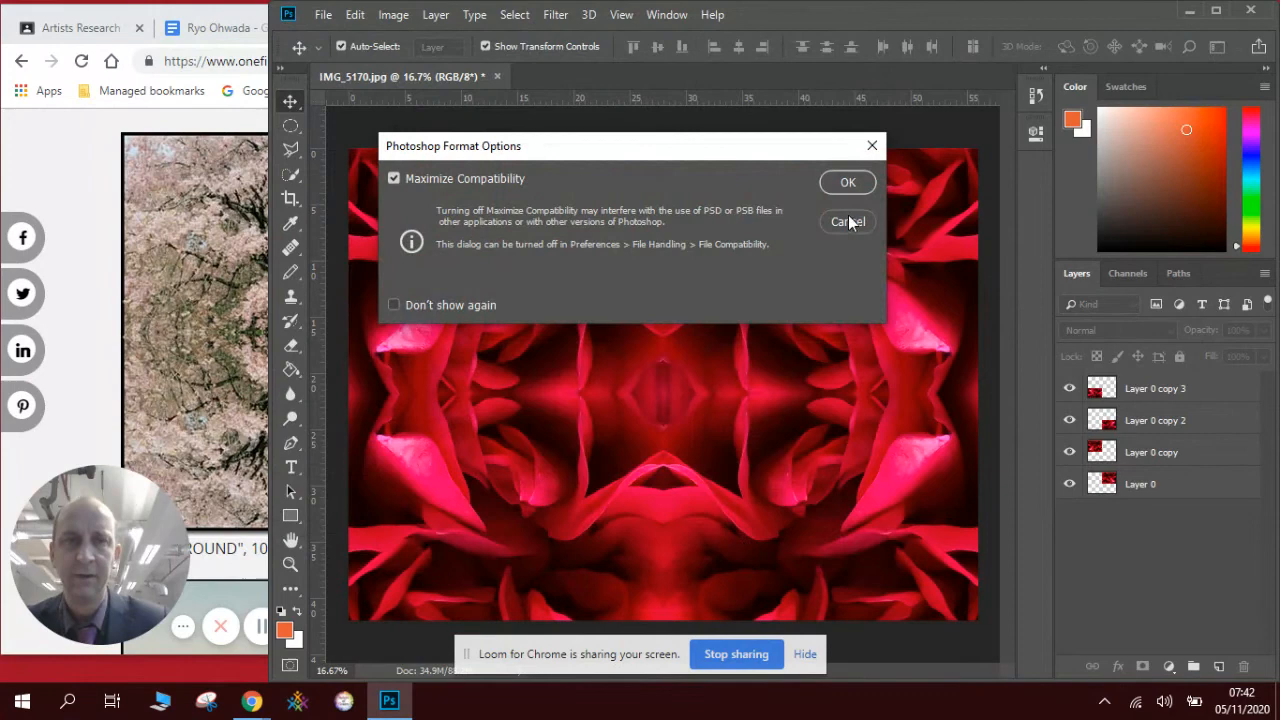
{"action": "left_click", "coordinate": [848, 180]}
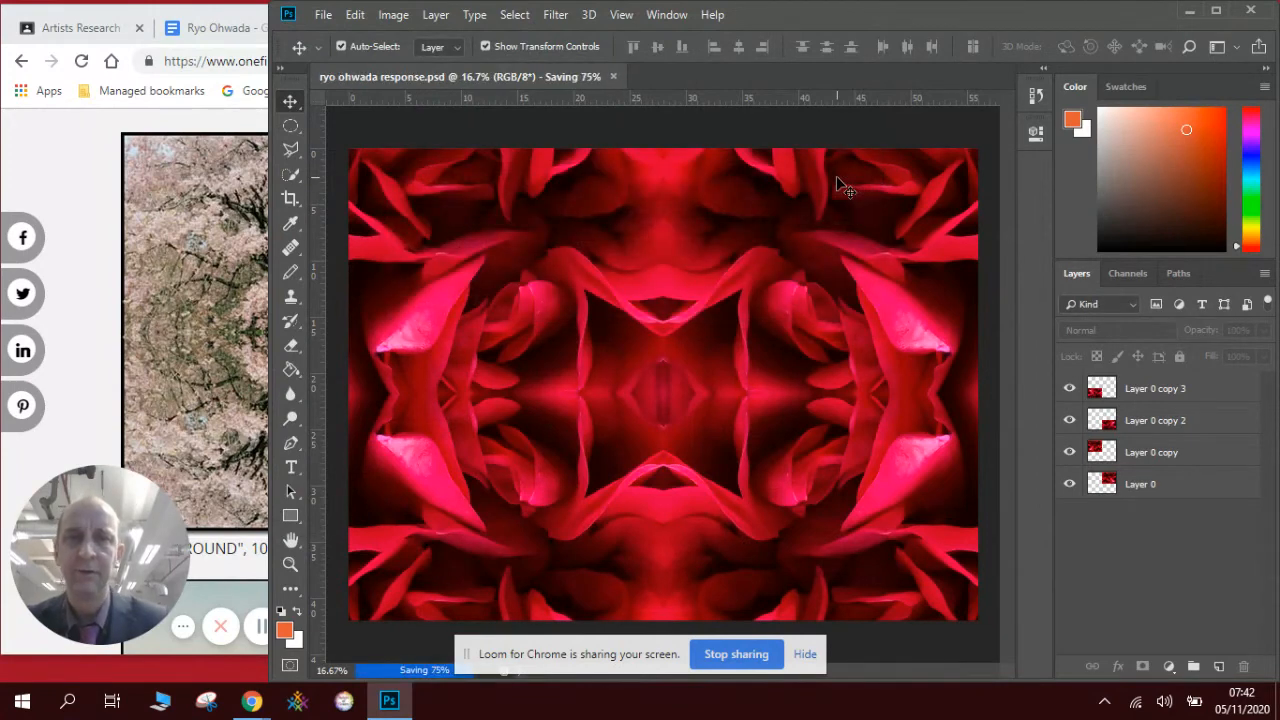
{"action": "mouse_move", "coordinate": [728, 220]}
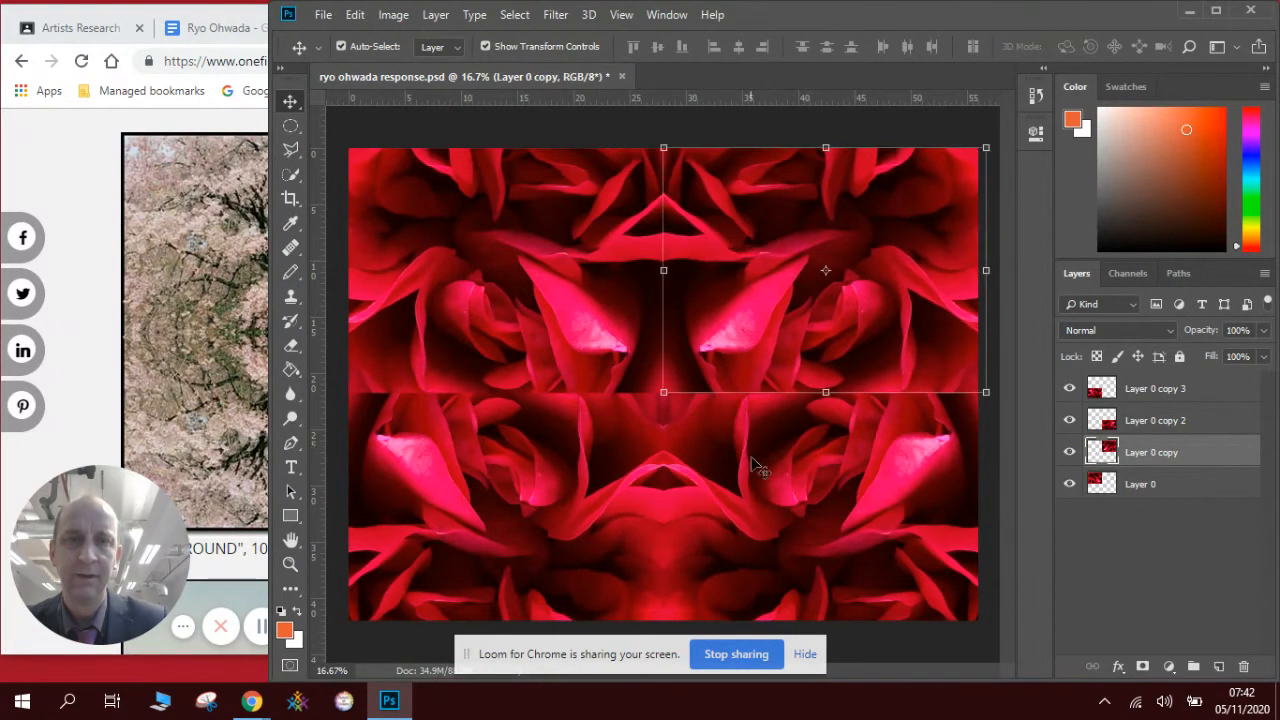
Step: Reposition the rose copy layers into a new diamond-centred kaleidoscope arrangement and deselect
{"action": "left_click", "coordinate": [1156, 420]}
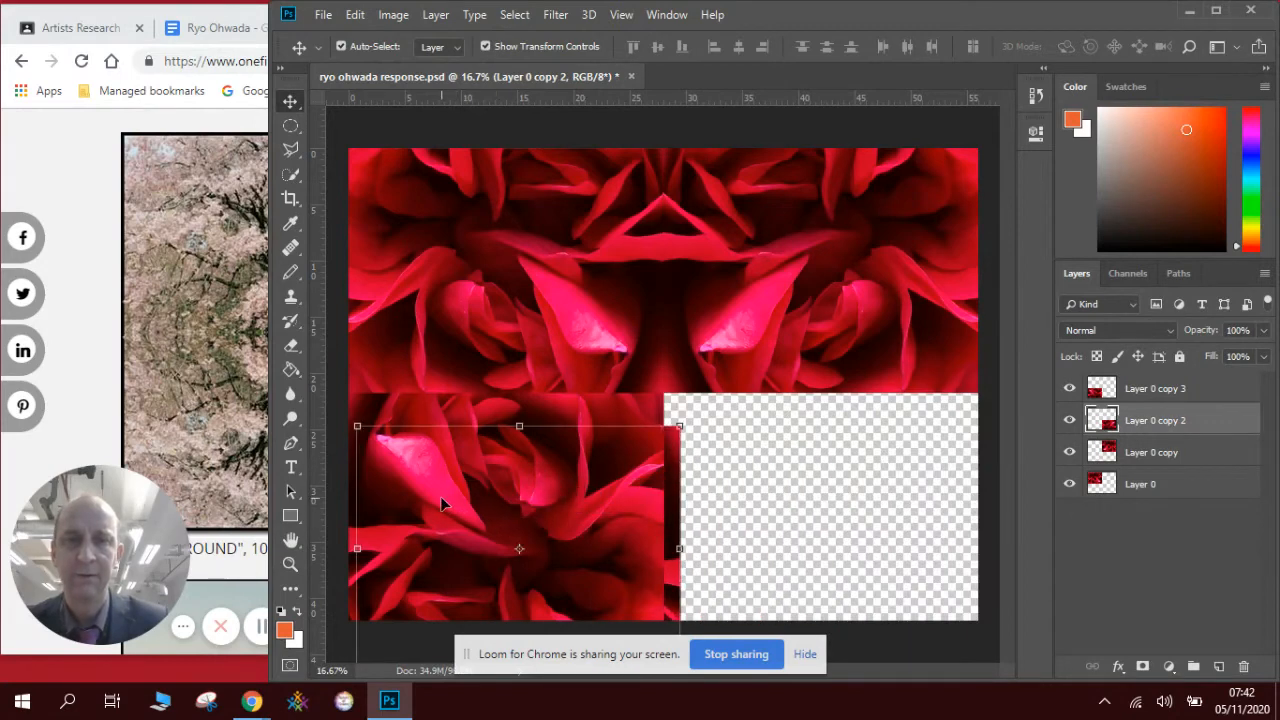
{"action": "left_click", "coordinate": [1156, 388]}
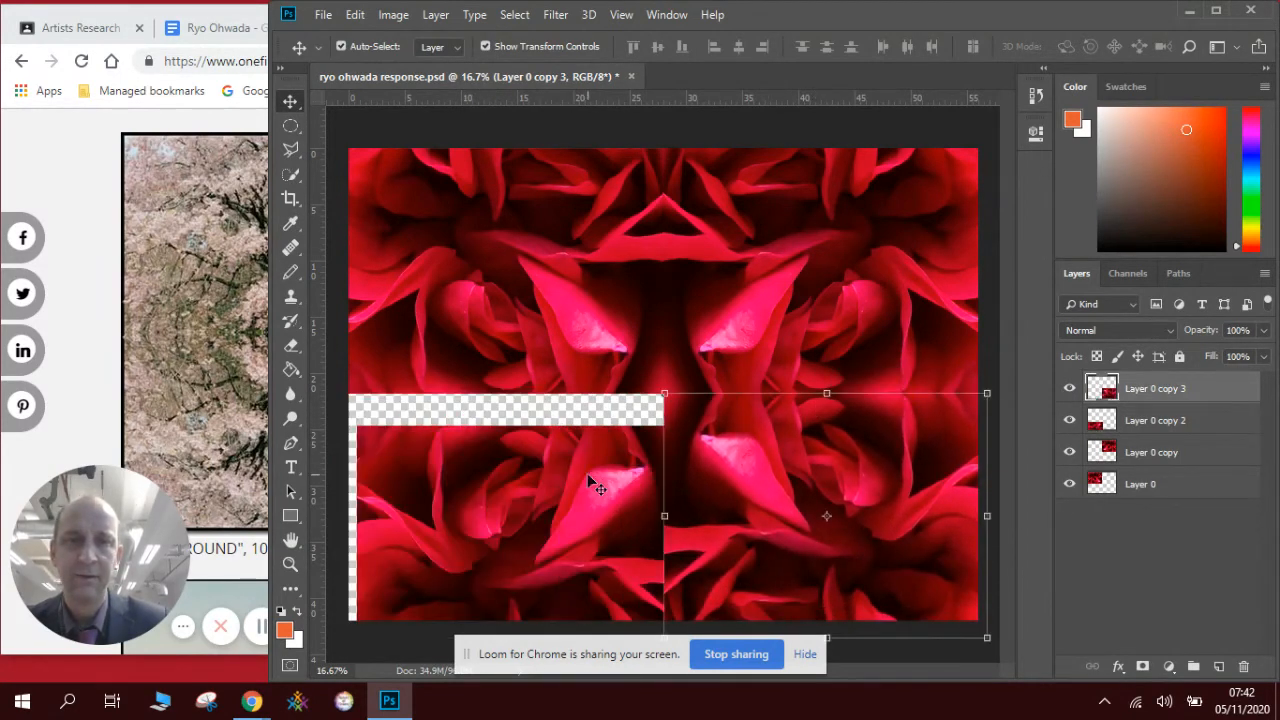
{"action": "left_click", "coordinate": [1156, 420]}
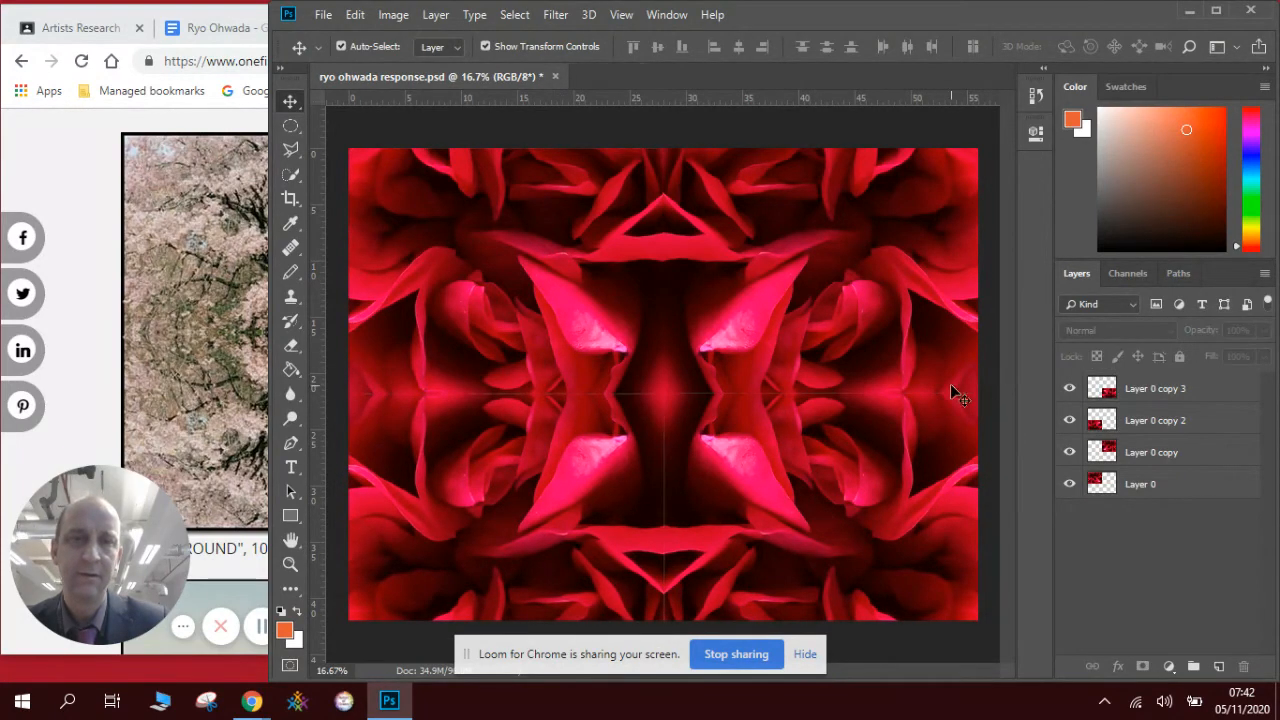
Step: Save the rearranged version as a second PSD named 'ryo ohwada response 2'
{"action": "left_click", "coordinate": [324, 14]}
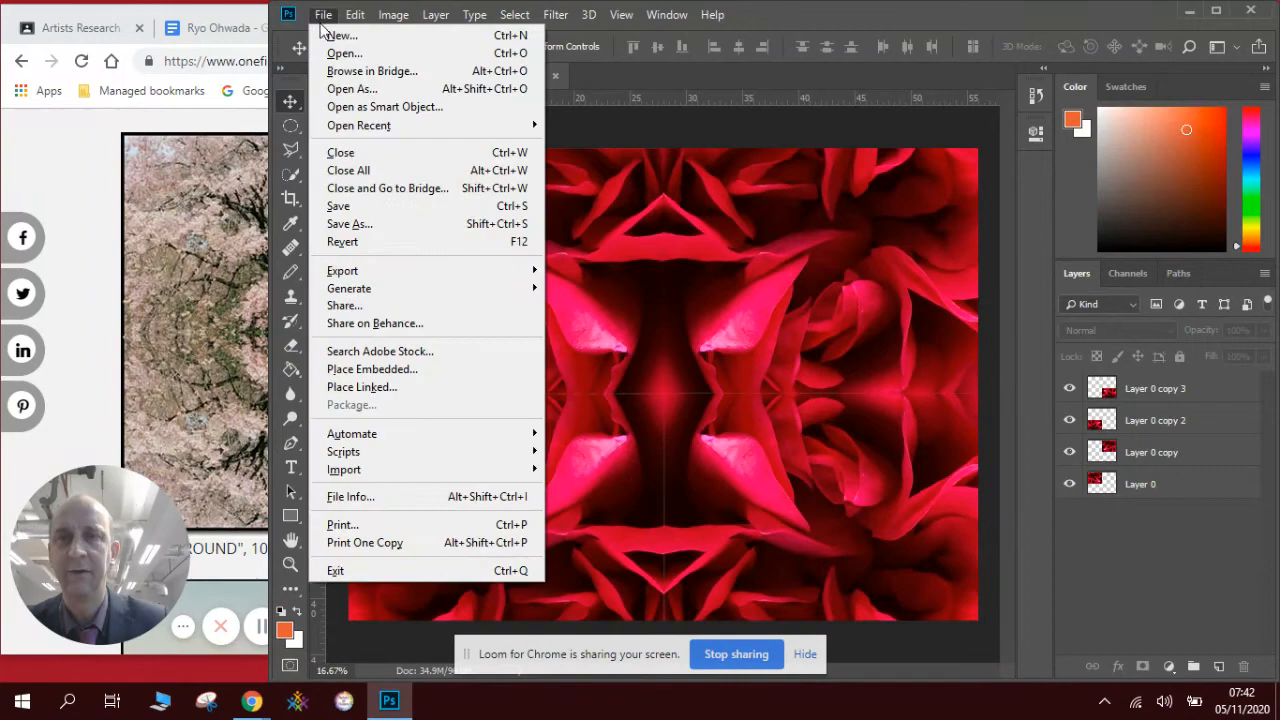
{"action": "left_click", "coordinate": [348, 224]}
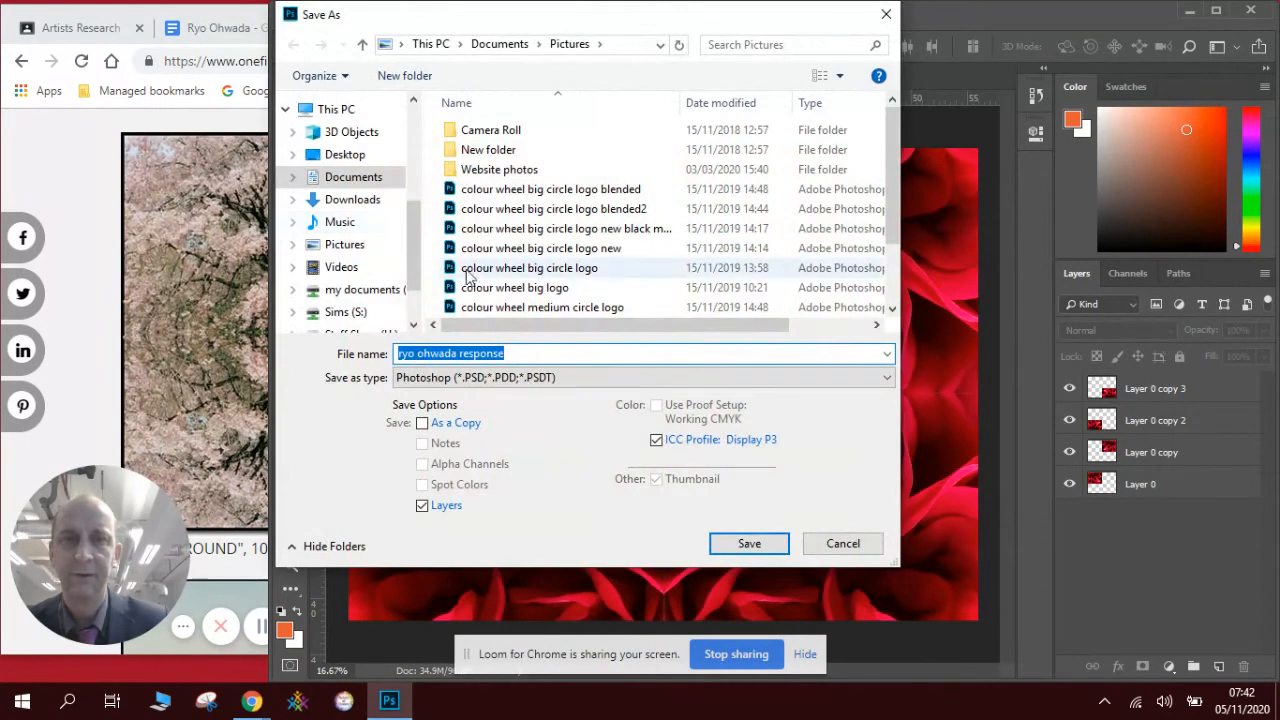
{"action": "left_click", "coordinate": [530, 352]}
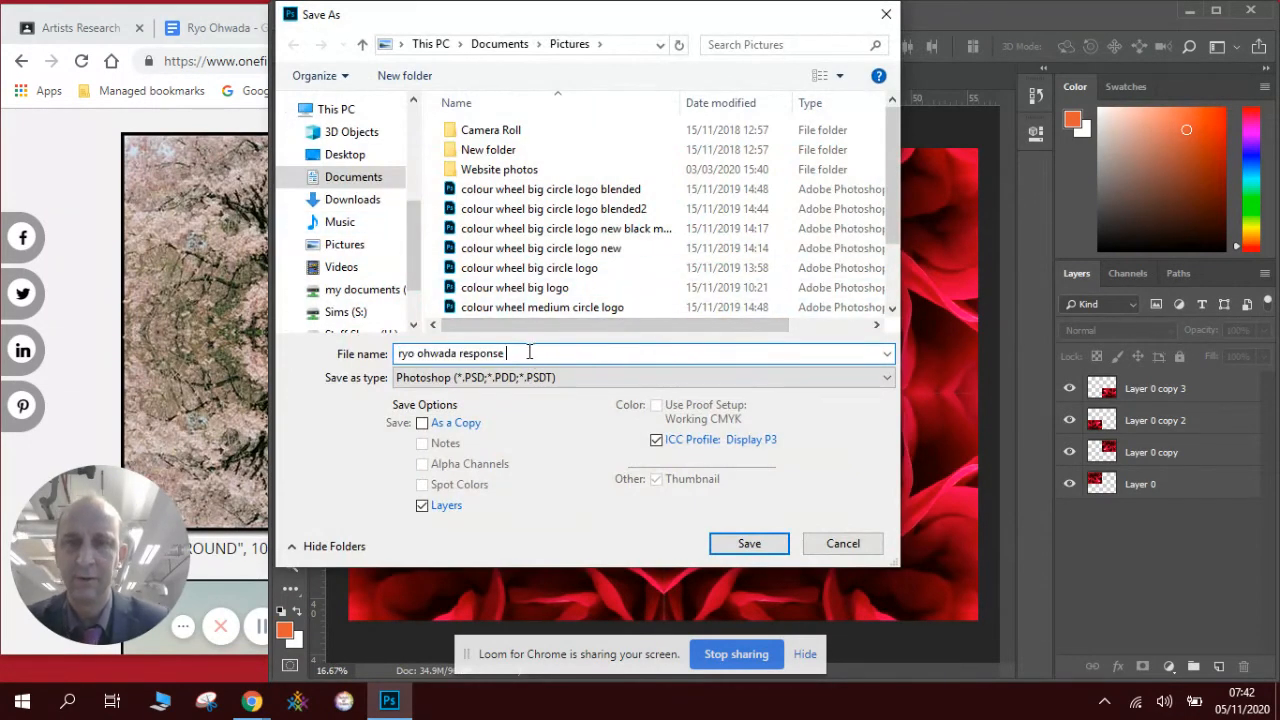
{"action": "left_click", "coordinate": [748, 544]}
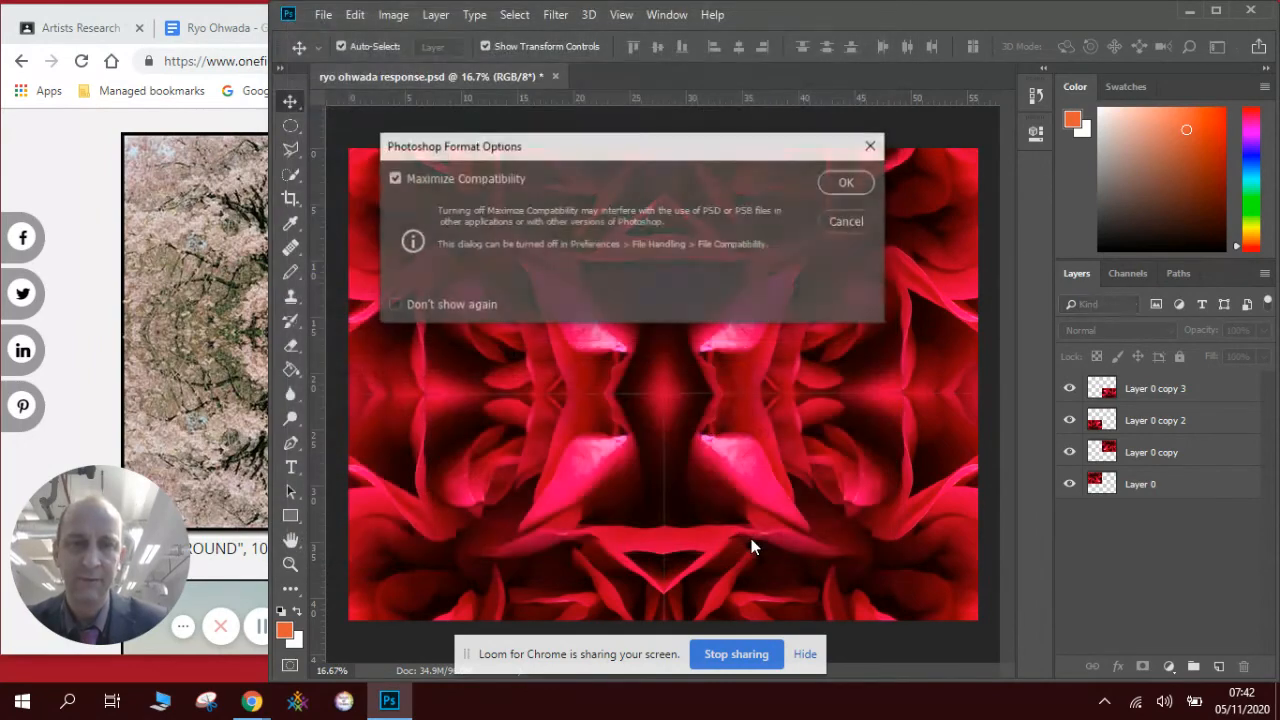
{"action": "left_click", "coordinate": [844, 182]}
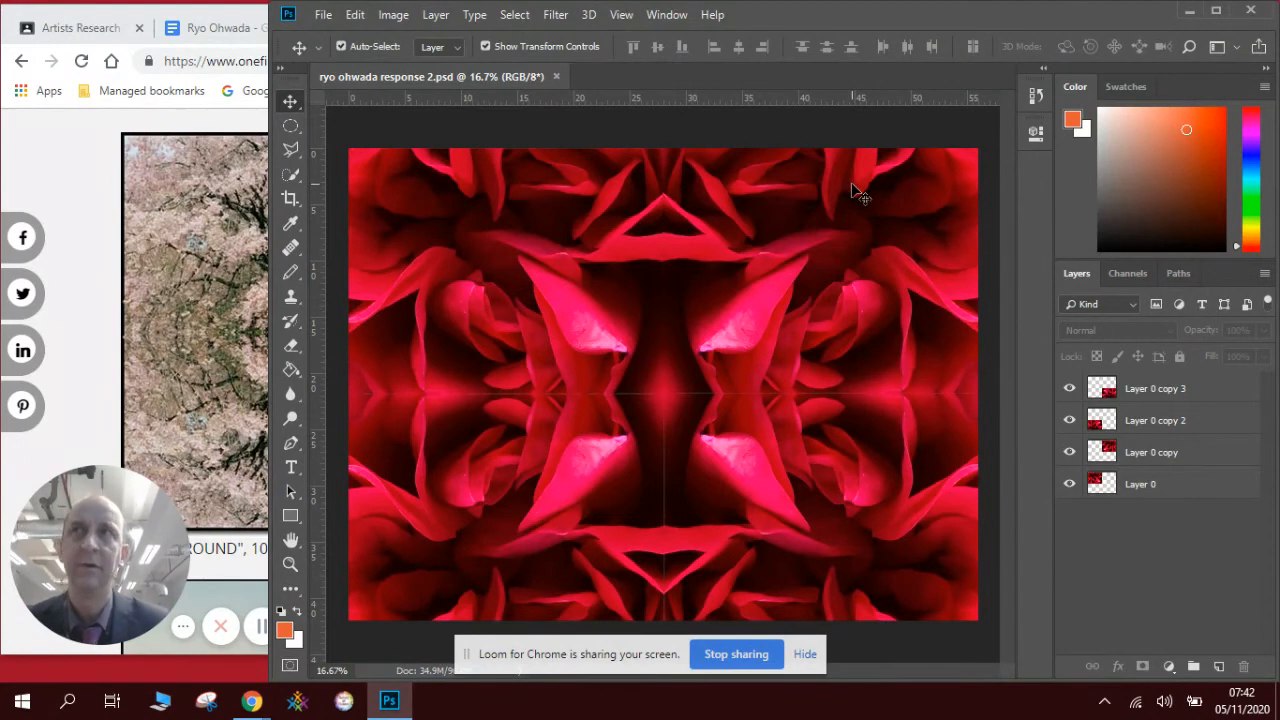
{"action": "mouse_move", "coordinate": [464, 172]}
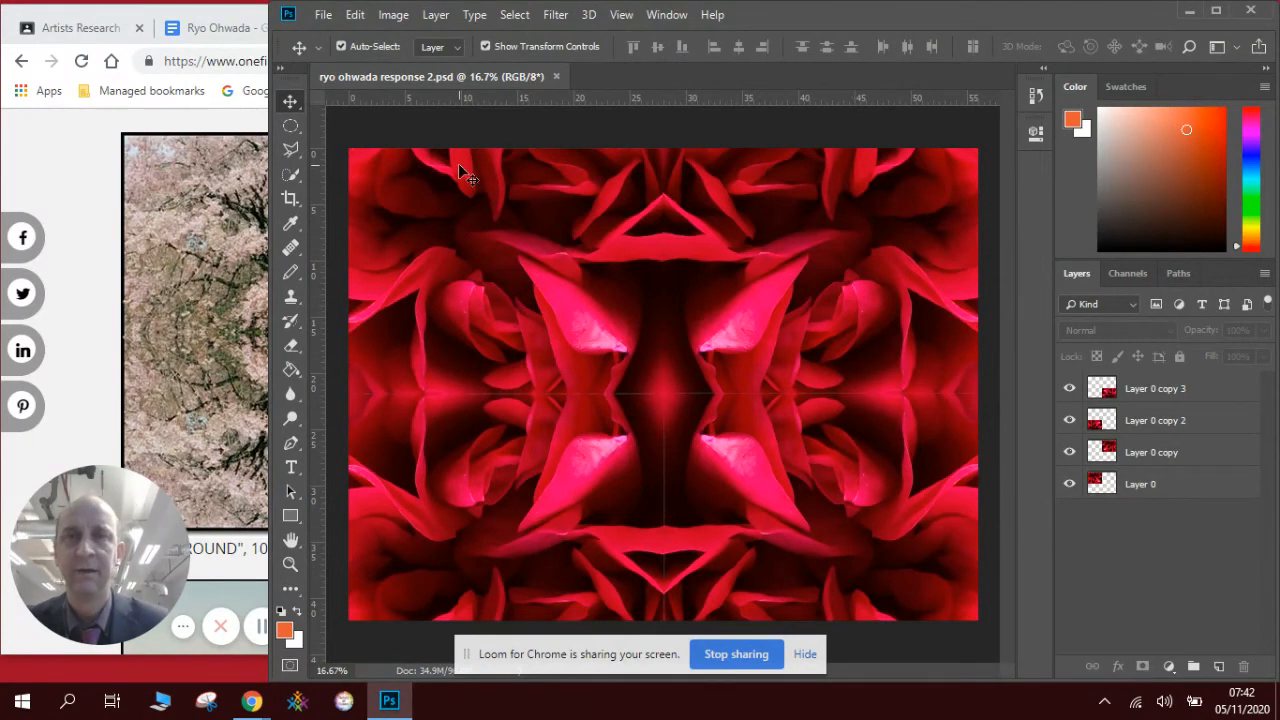
{"action": "mouse_move", "coordinate": [290, 470]}
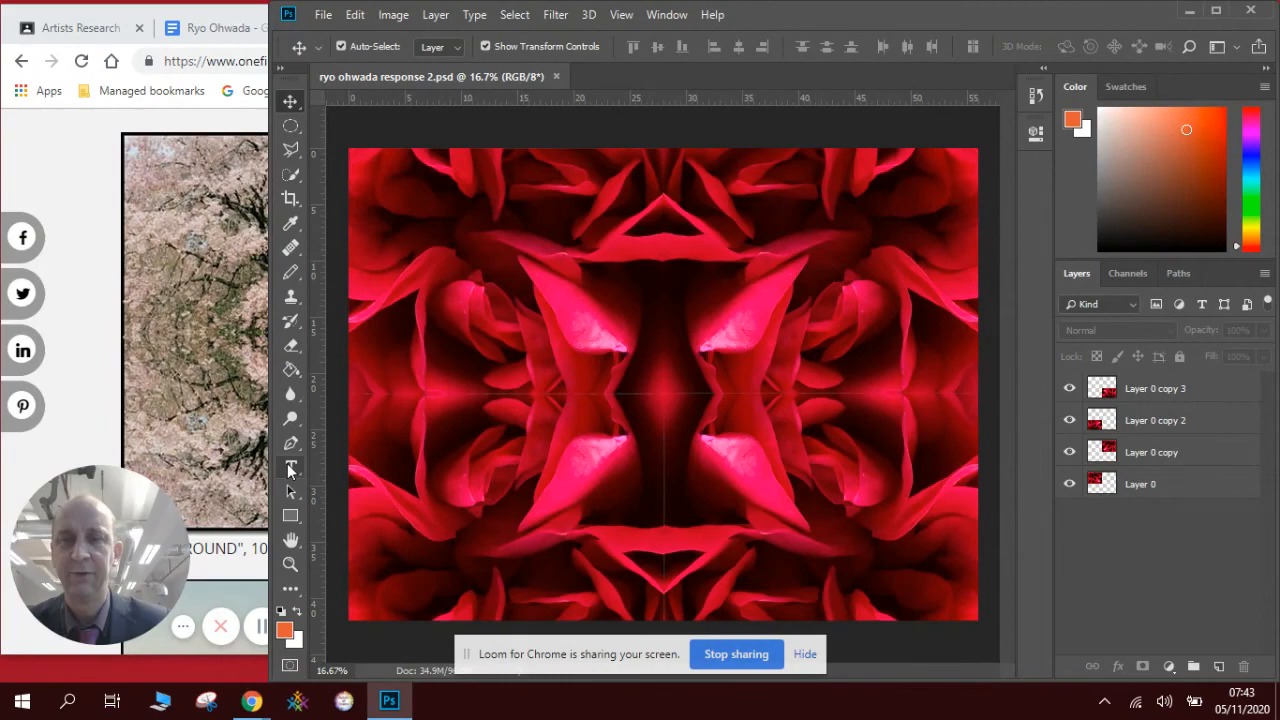